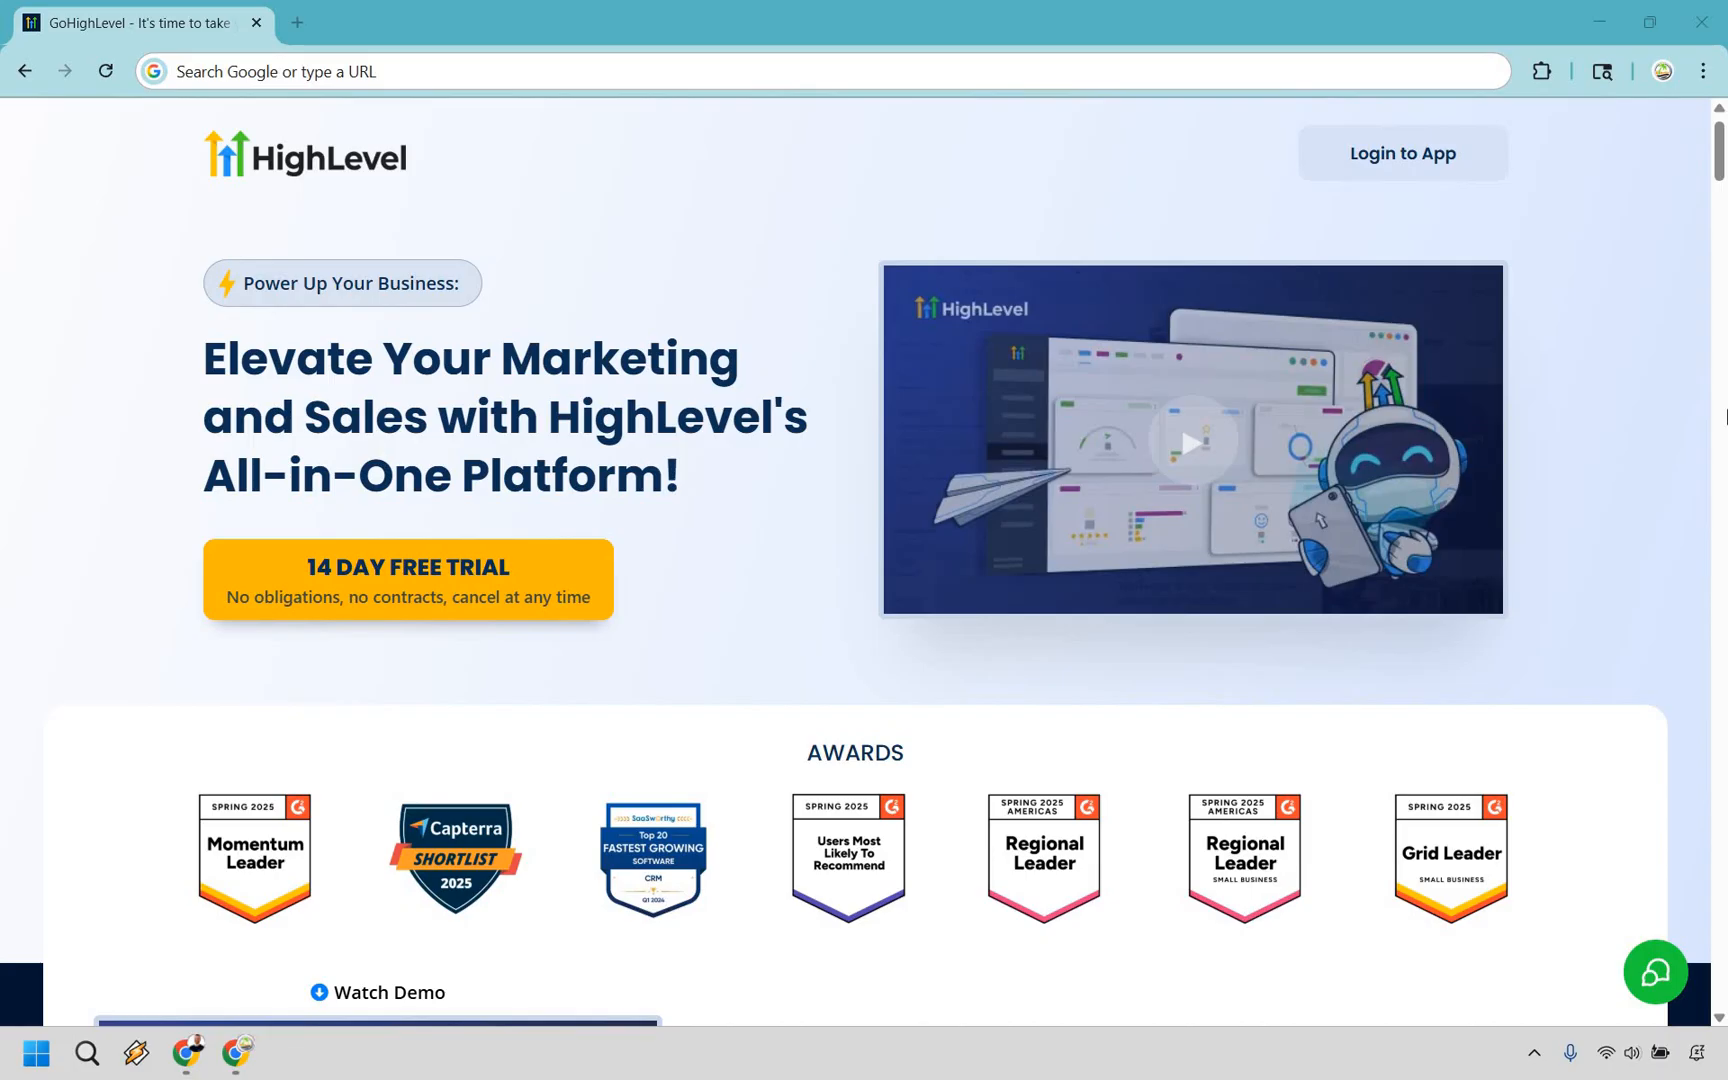
pyautogui.moveTo(1068, 650)
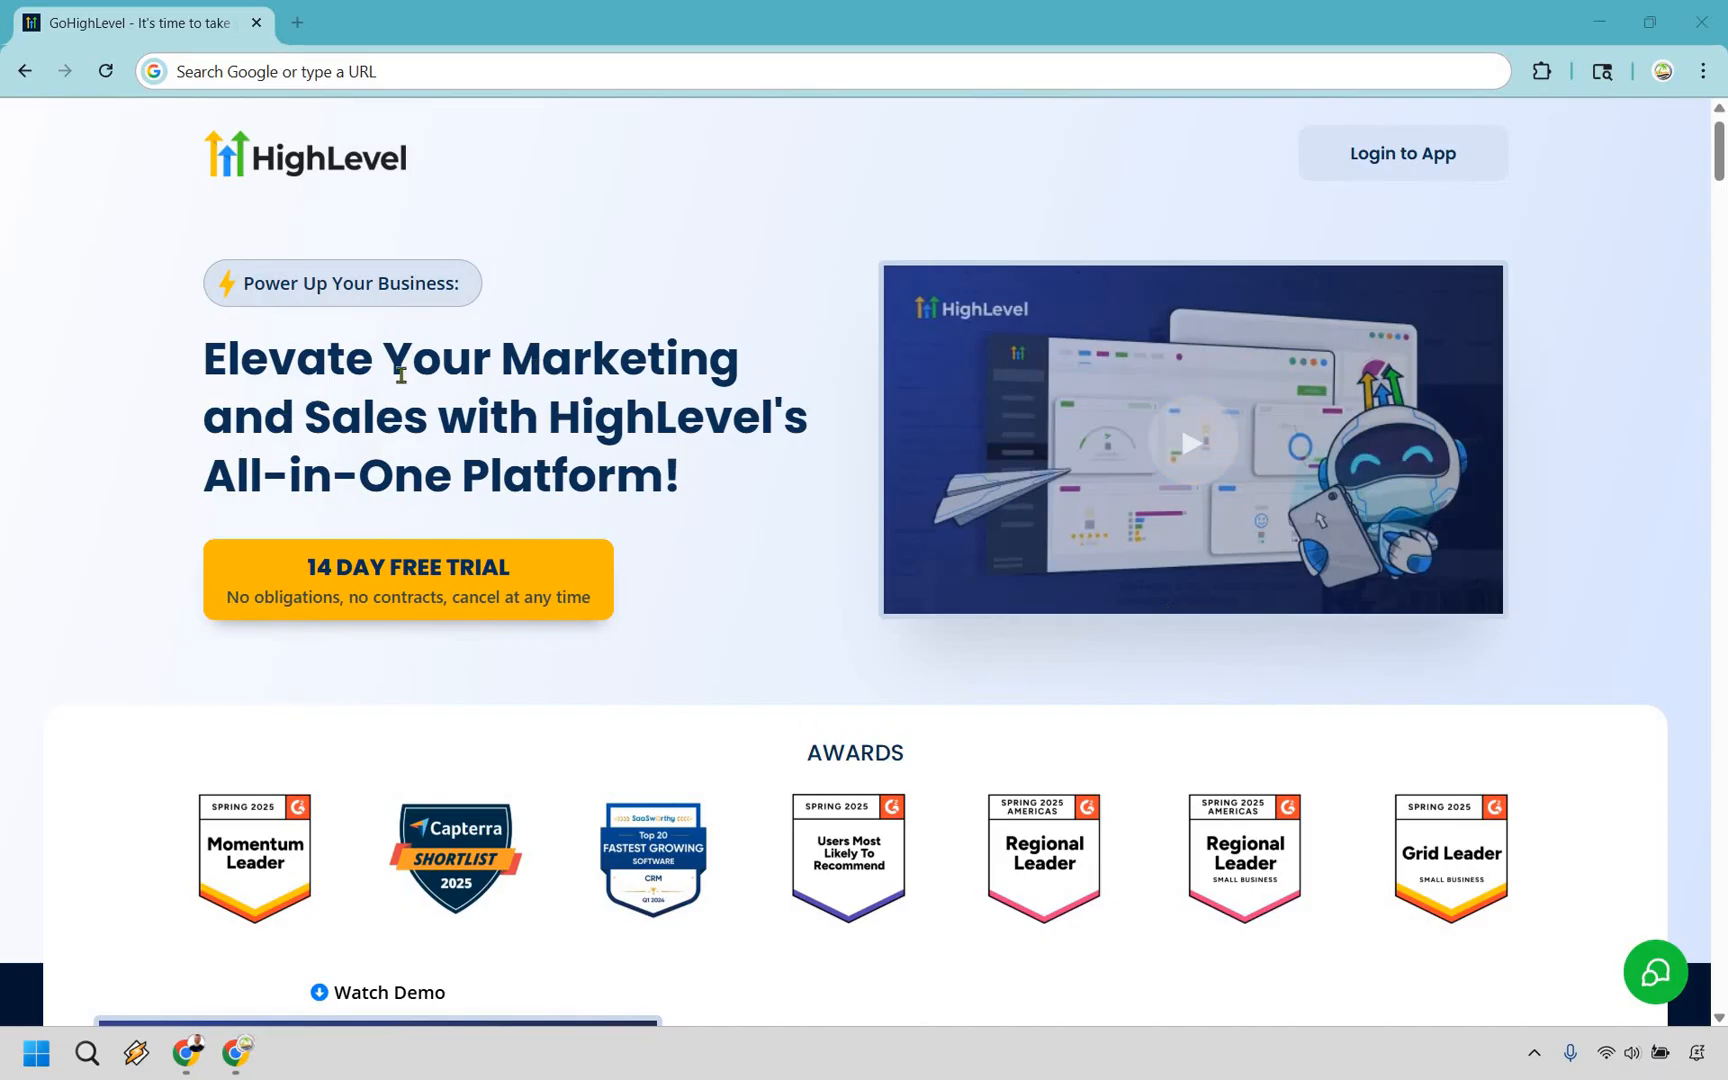
pyautogui.moveTo(768, 572)
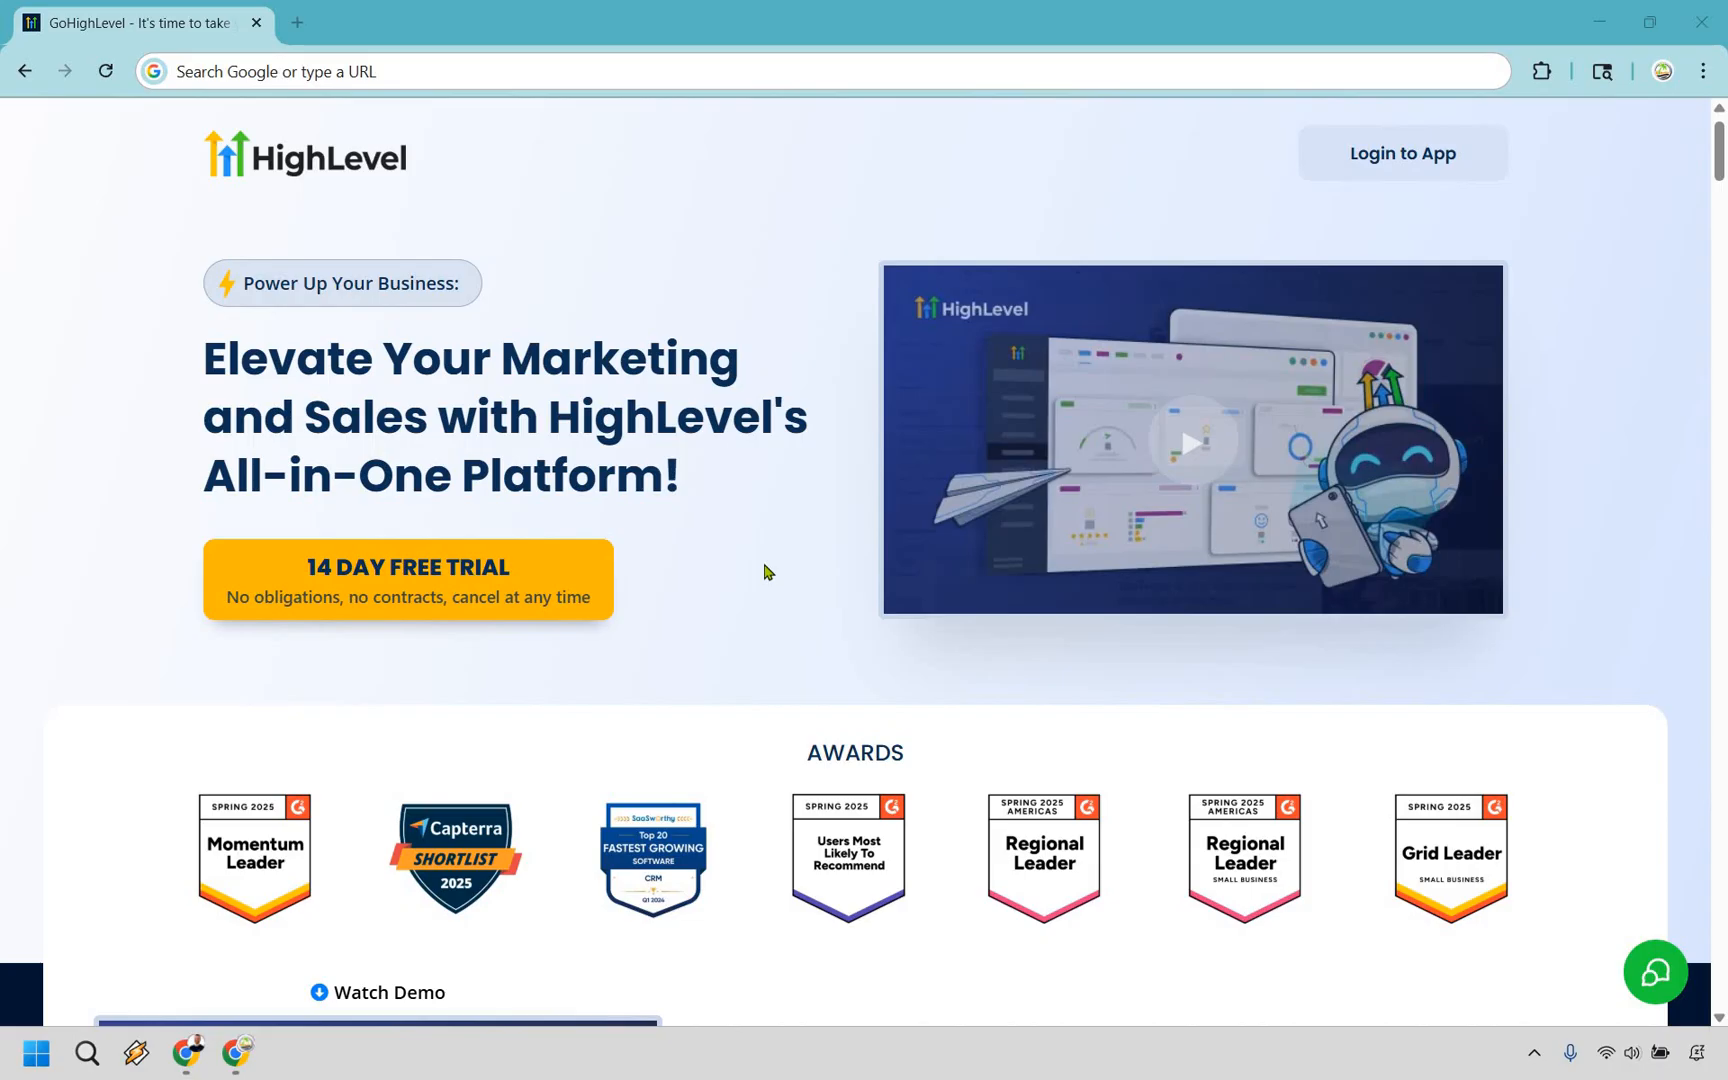
pyautogui.moveTo(406, 566)
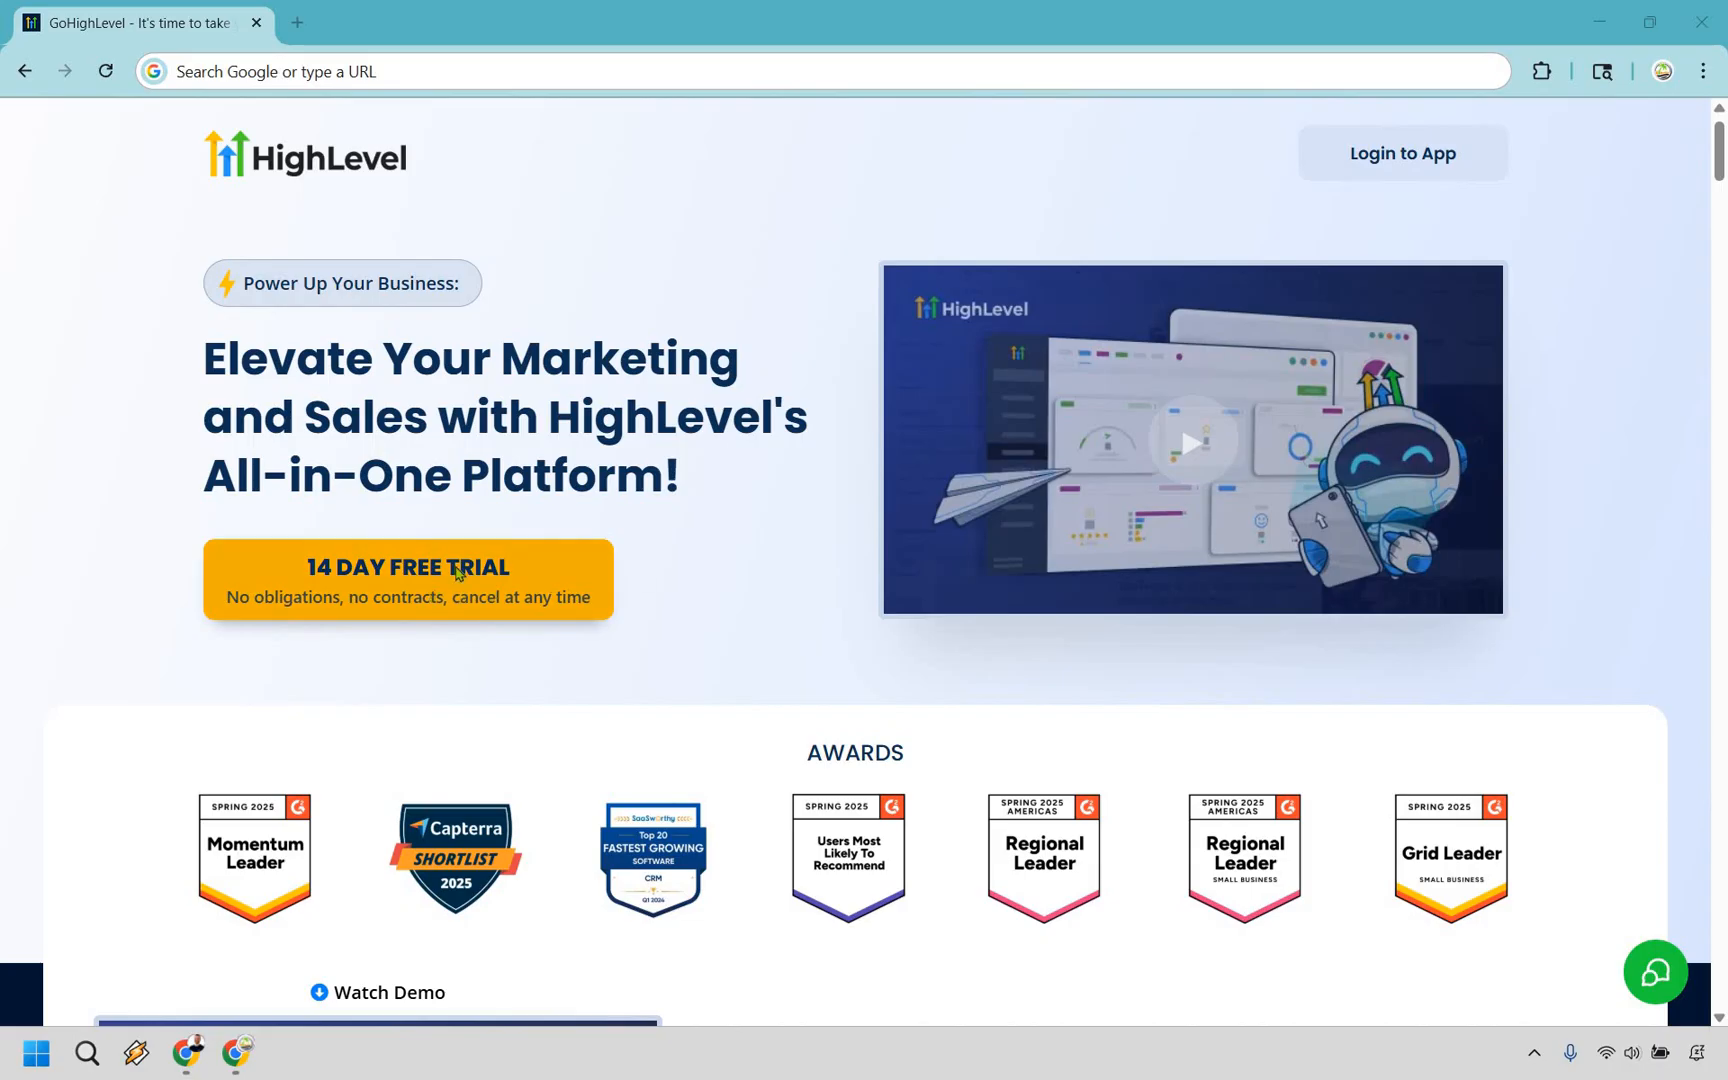
# Start the 14-day free trial signup and advance to Step 2, Trial Details.
pyautogui.click(406, 578)
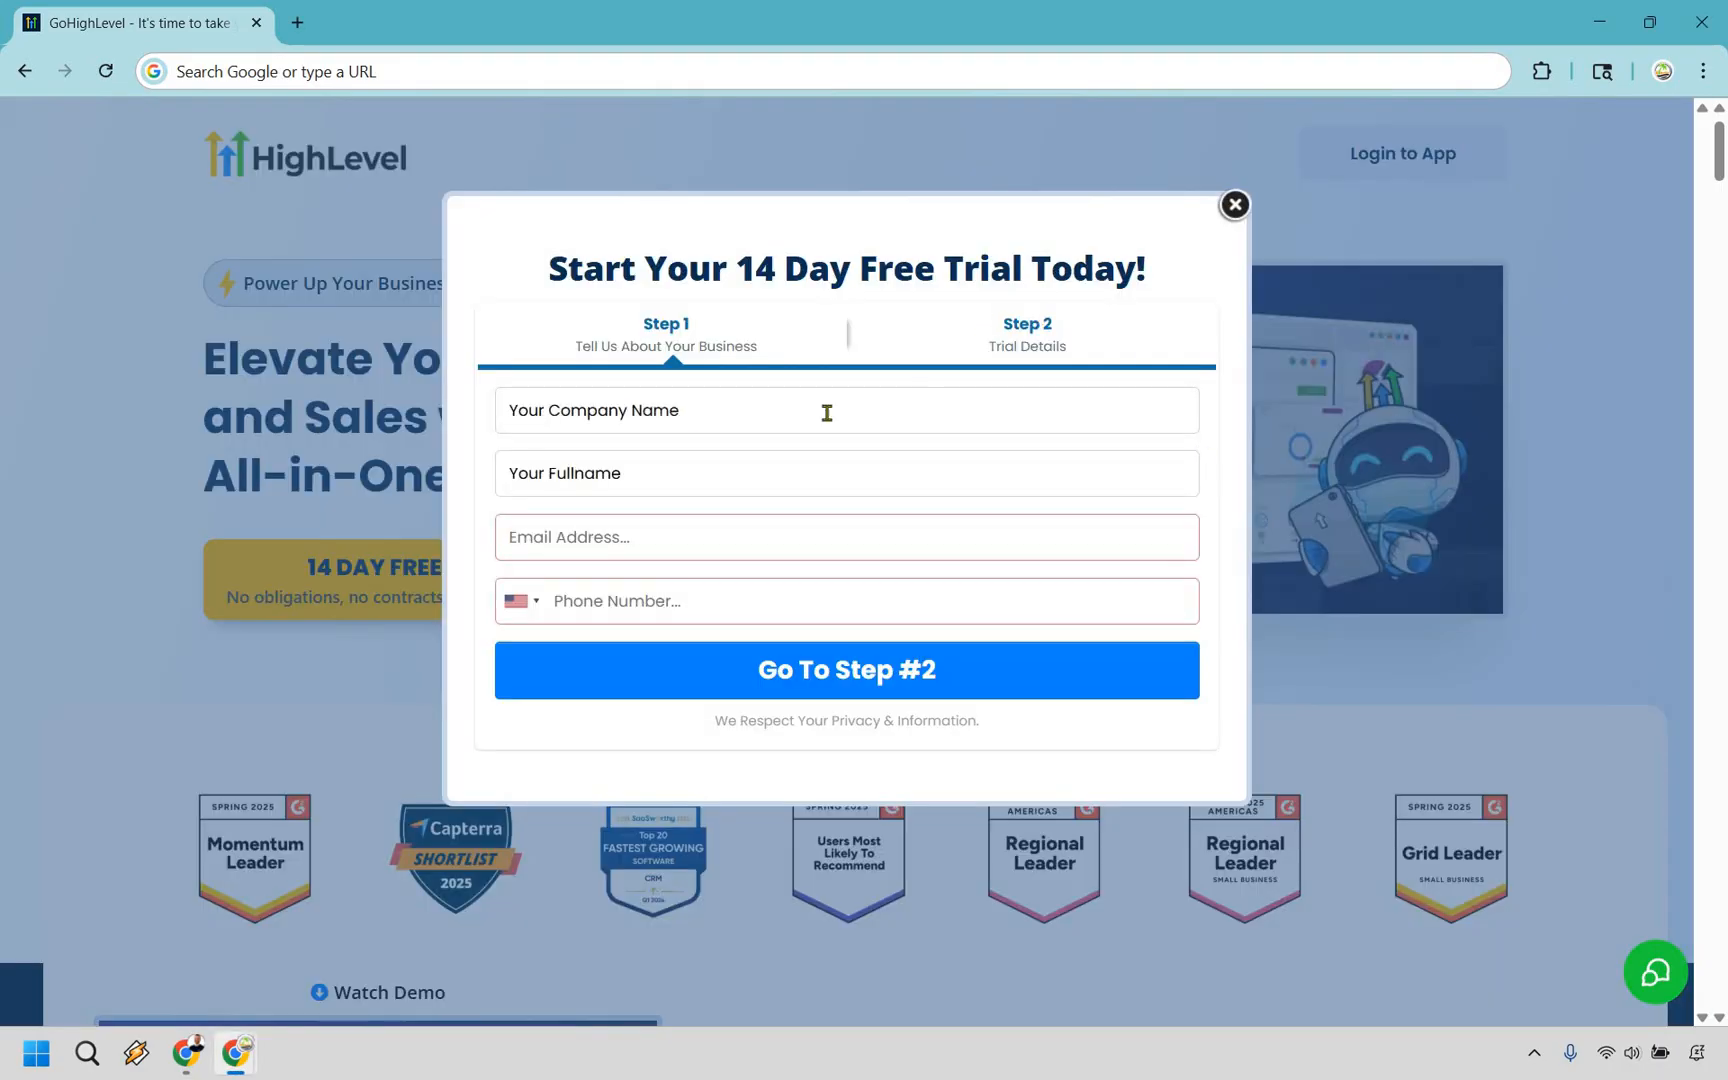
pyautogui.moveTo(728, 428)
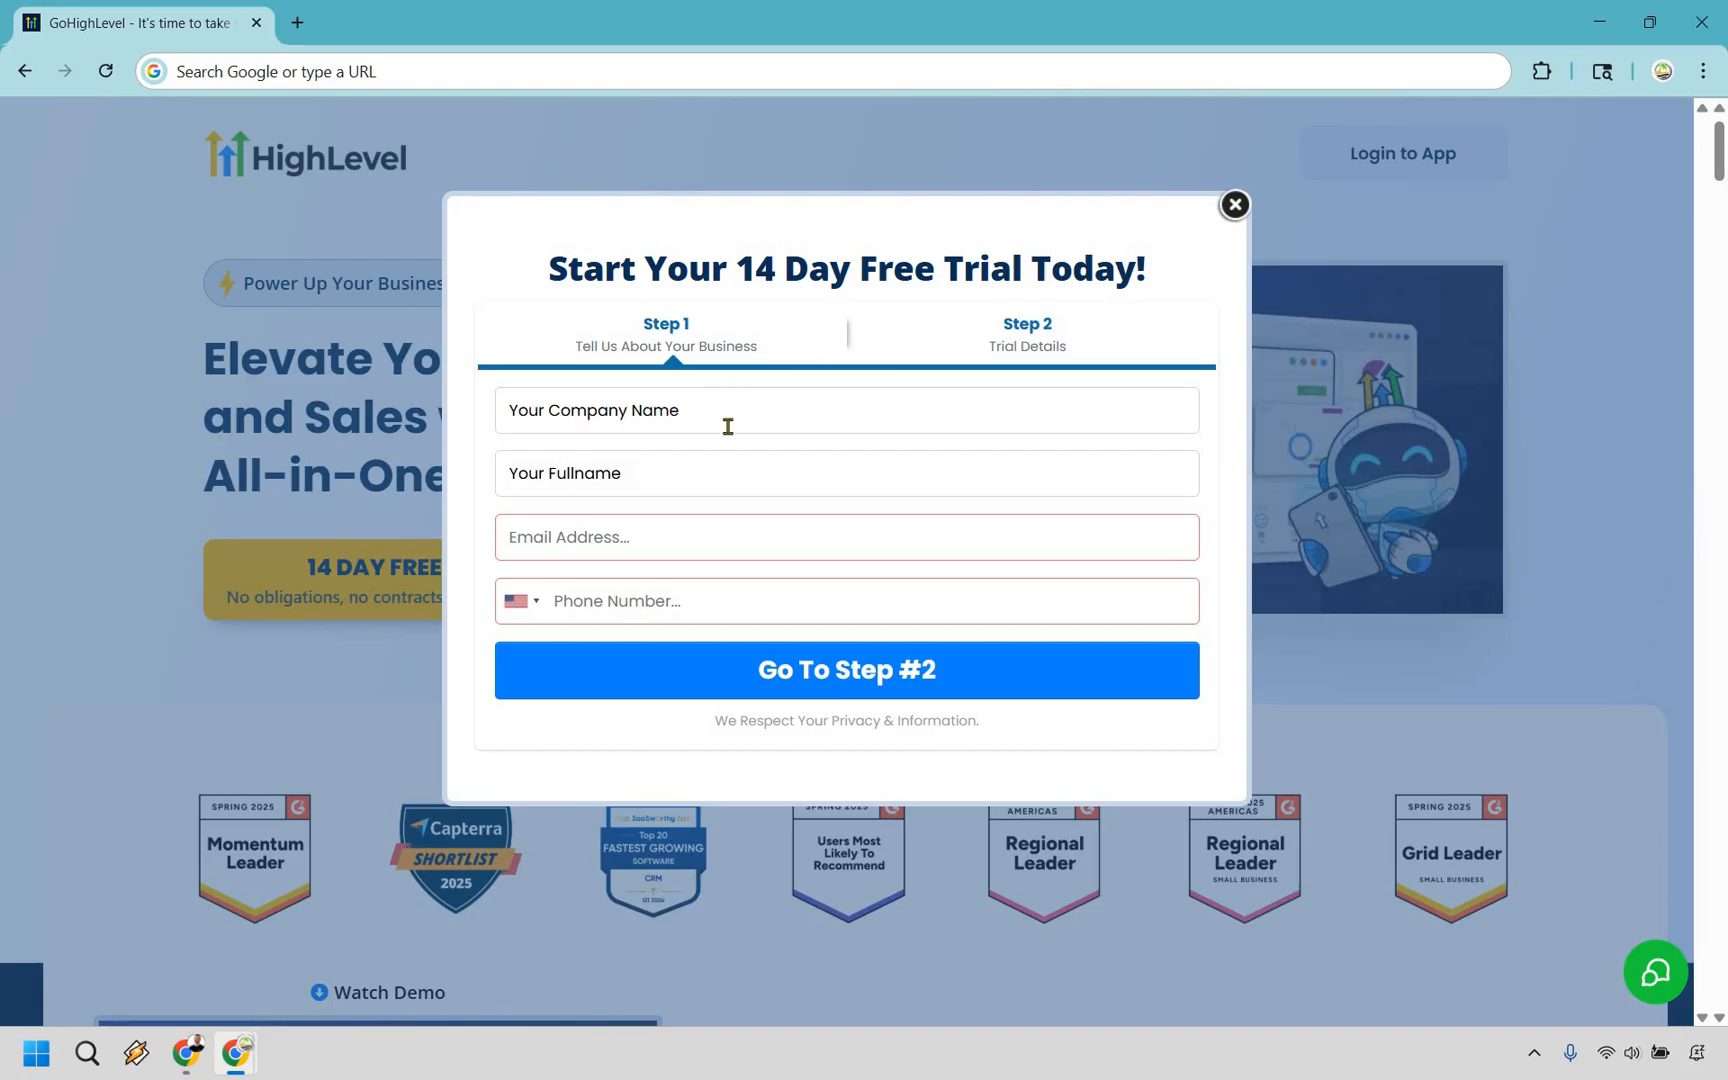
pyautogui.moveTo(776, 608)
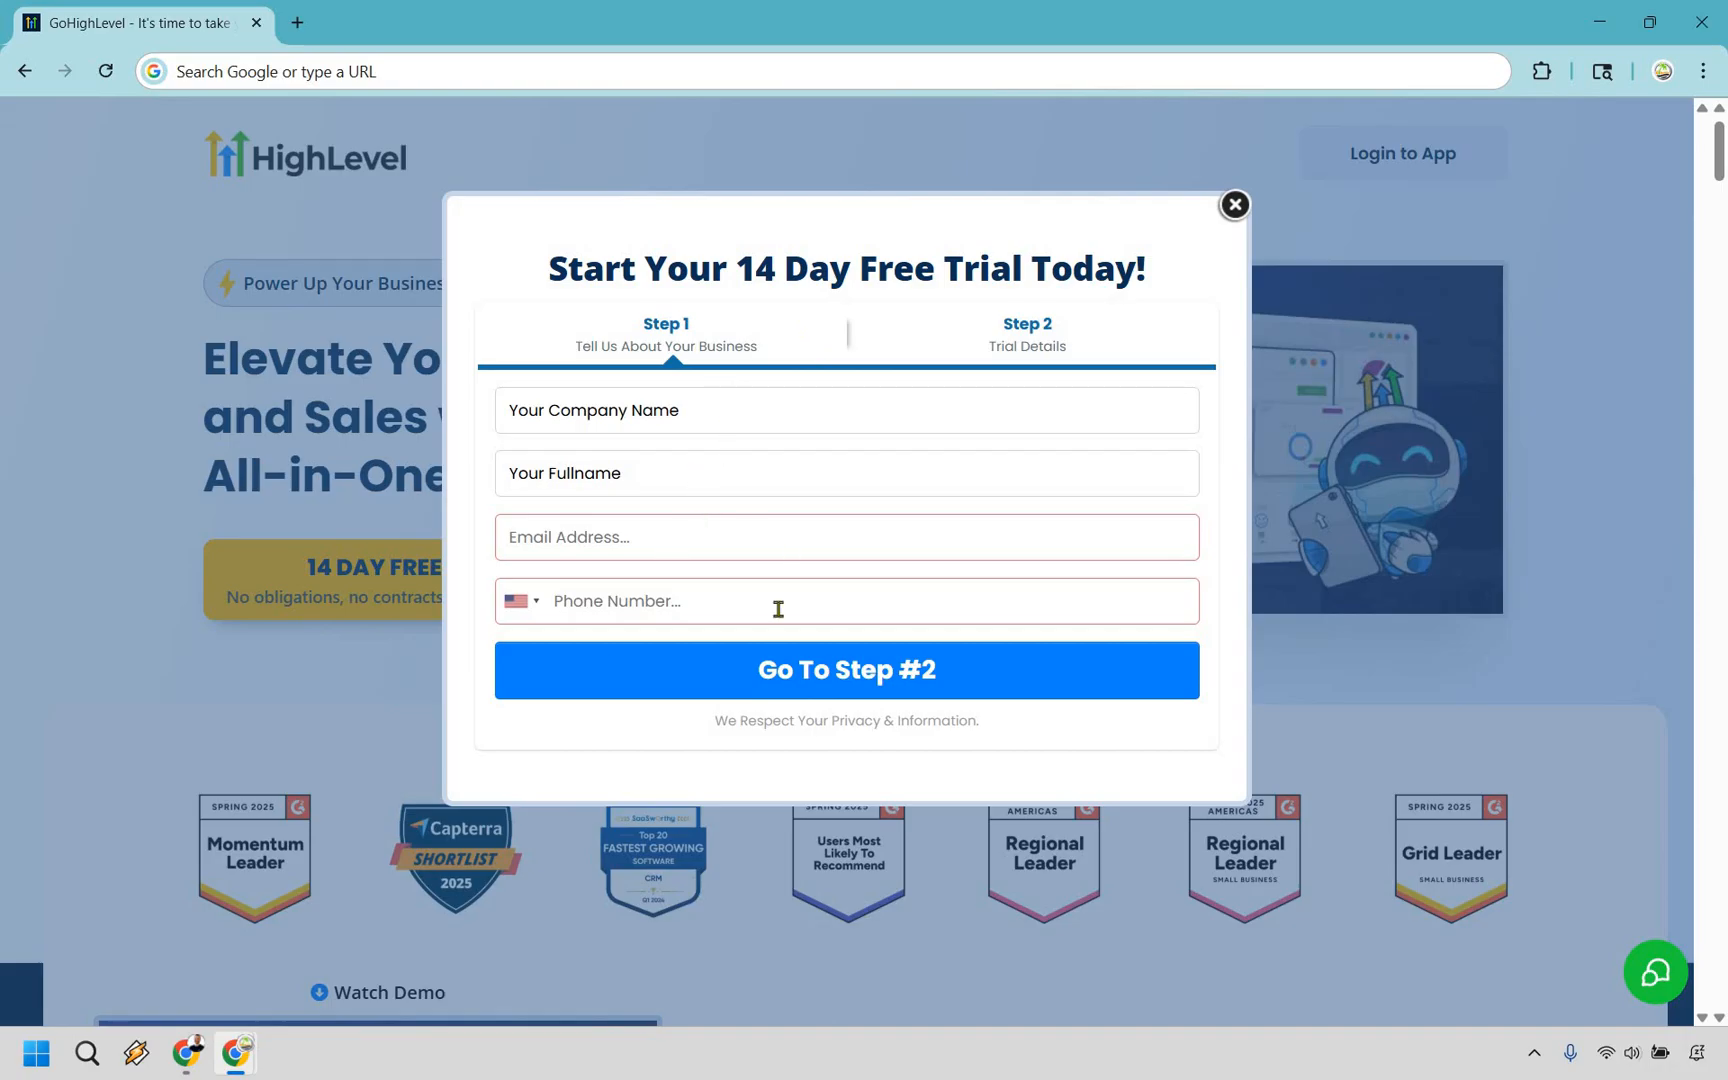
pyautogui.moveTo(760, 552)
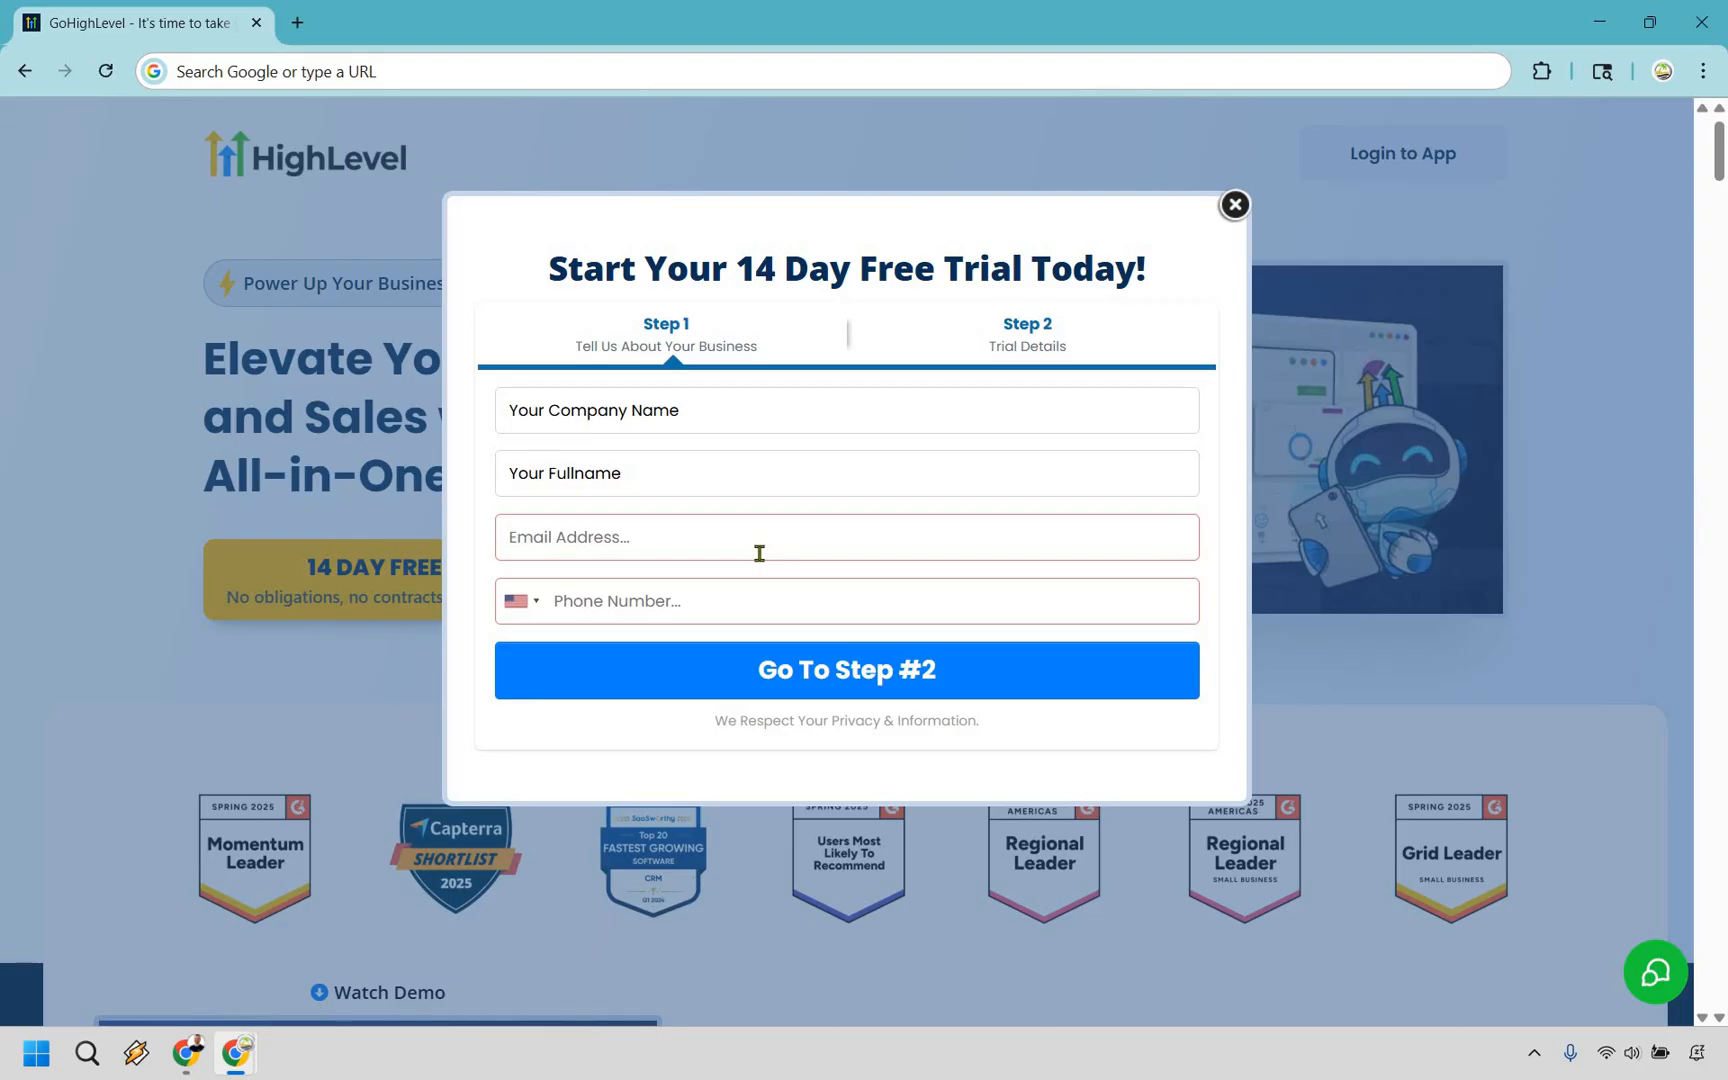
pyautogui.moveTo(586, 648)
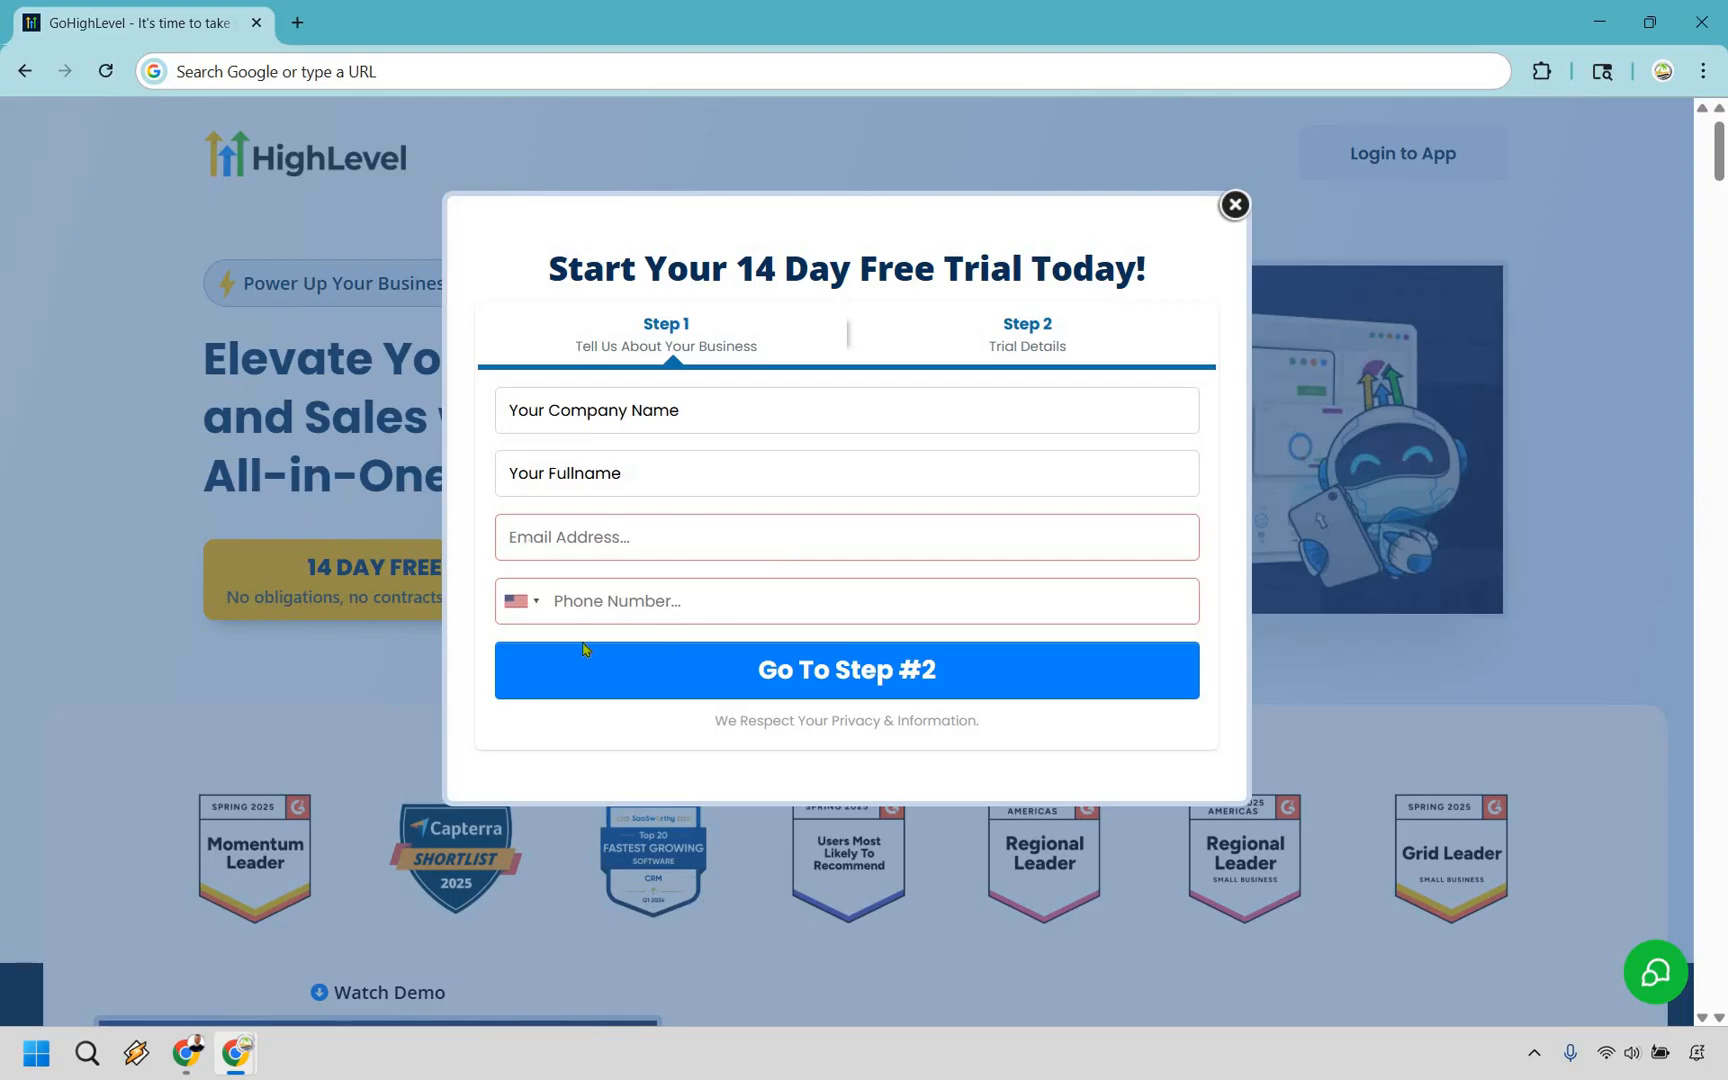
pyautogui.moveTo(870, 672)
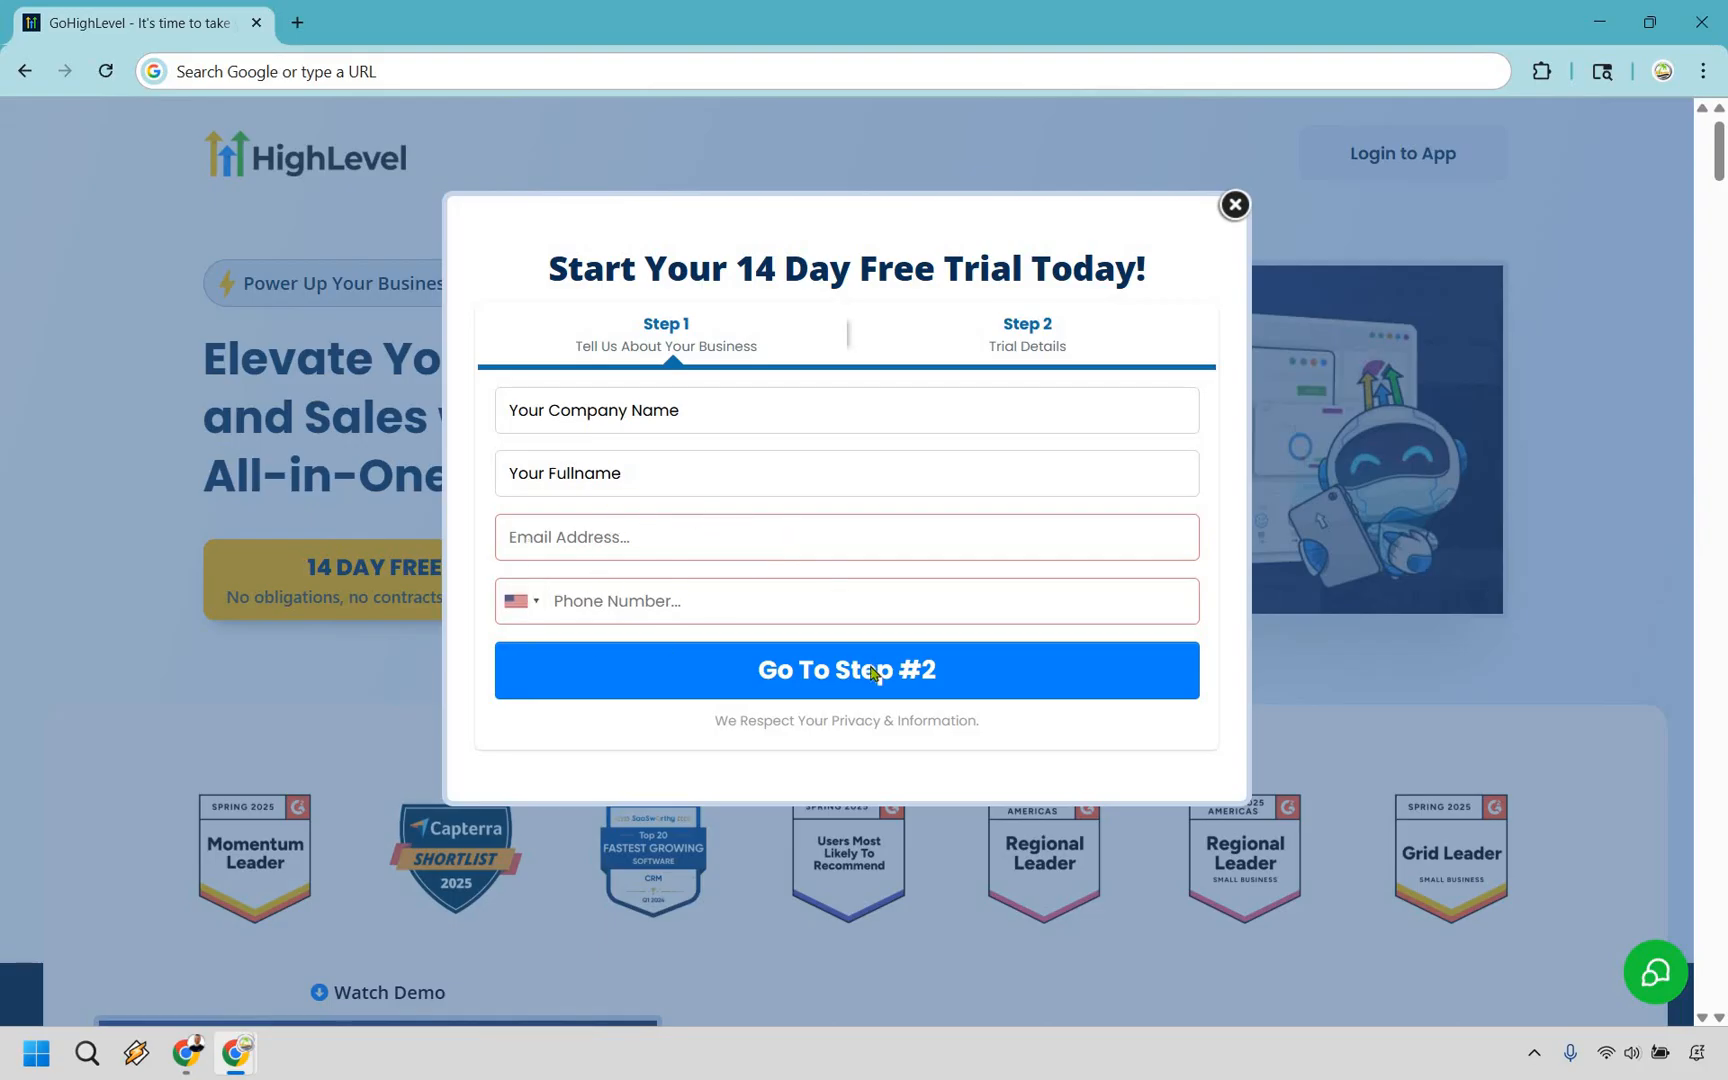
pyautogui.click(846, 670)
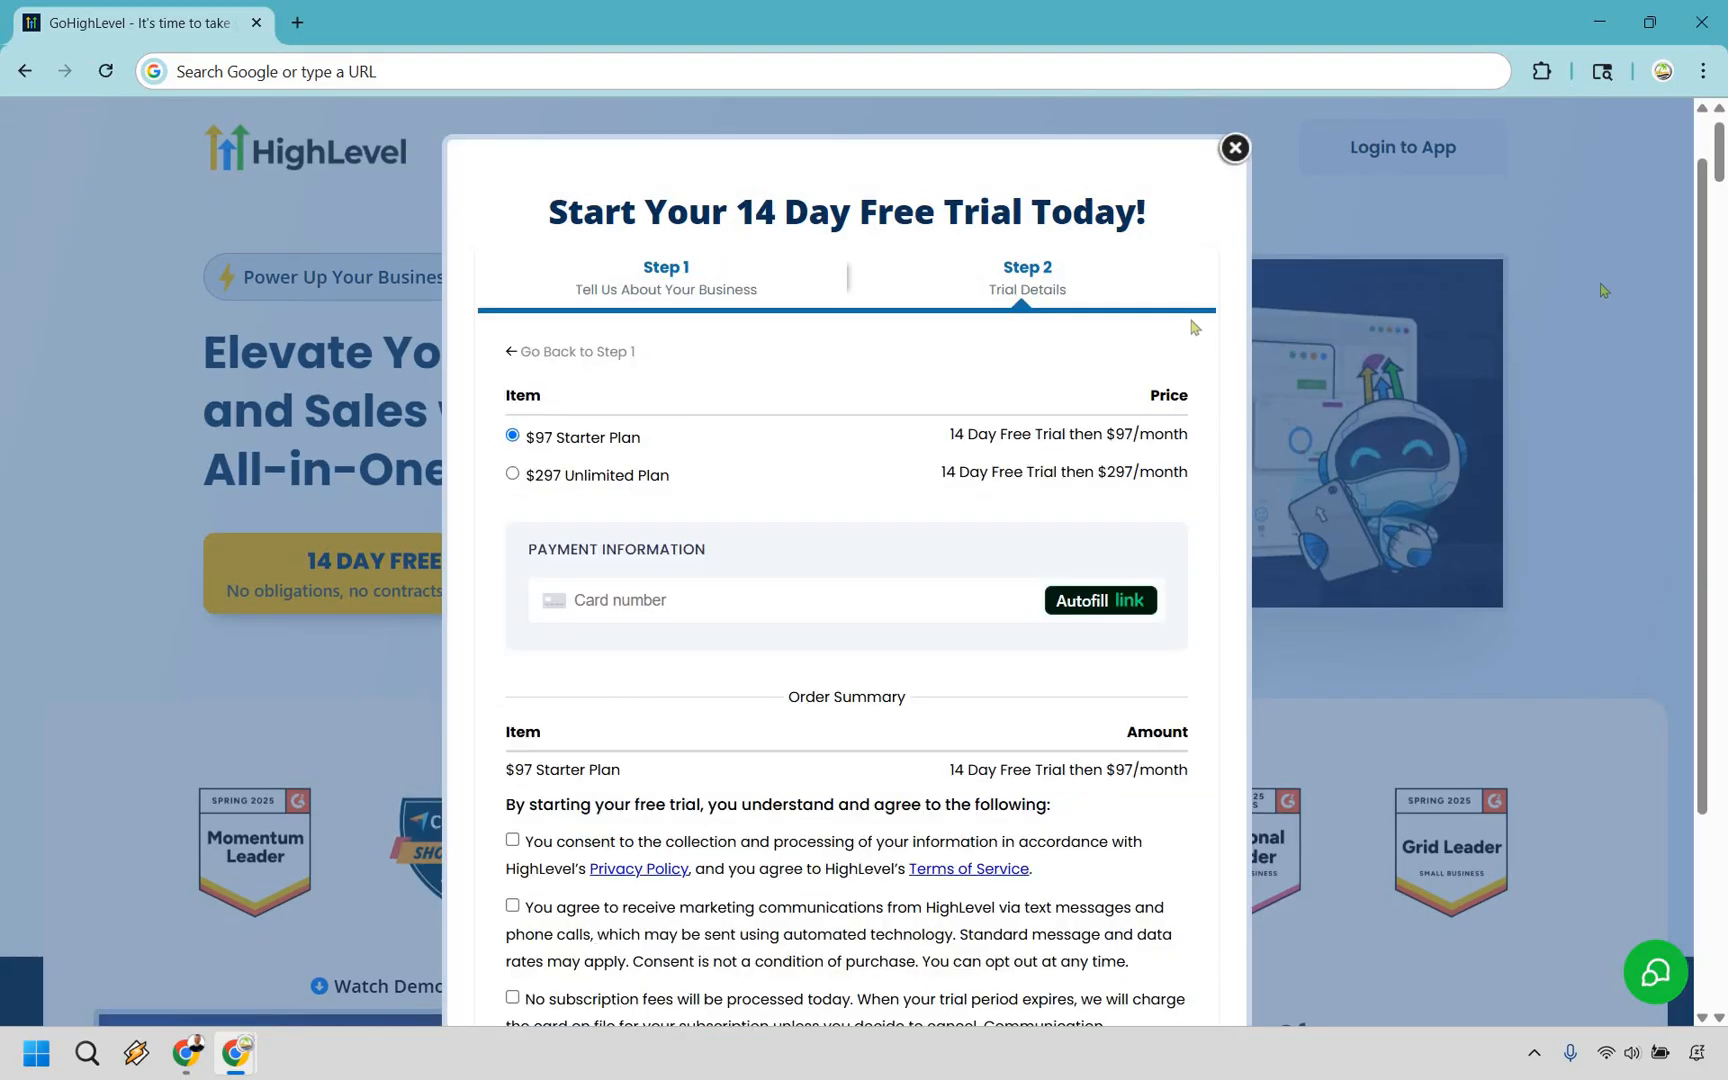
pyautogui.moveTo(924, 498)
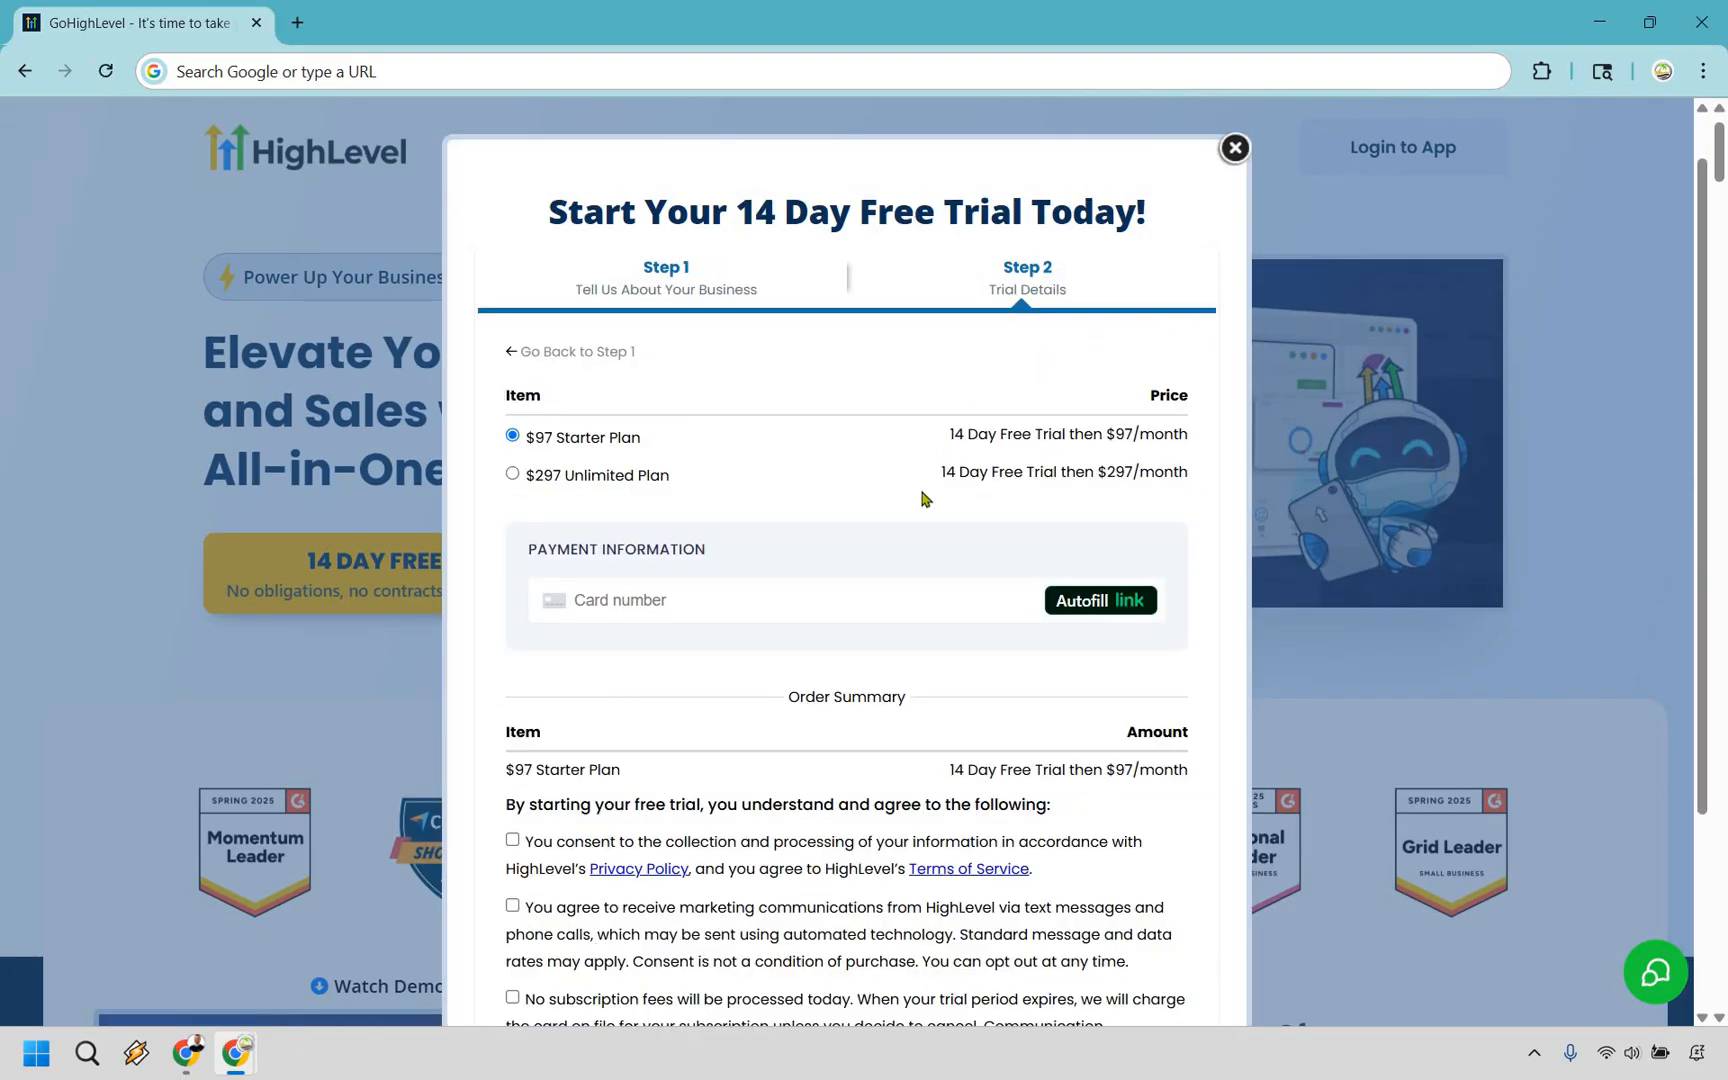
pyautogui.moveTo(864, 514)
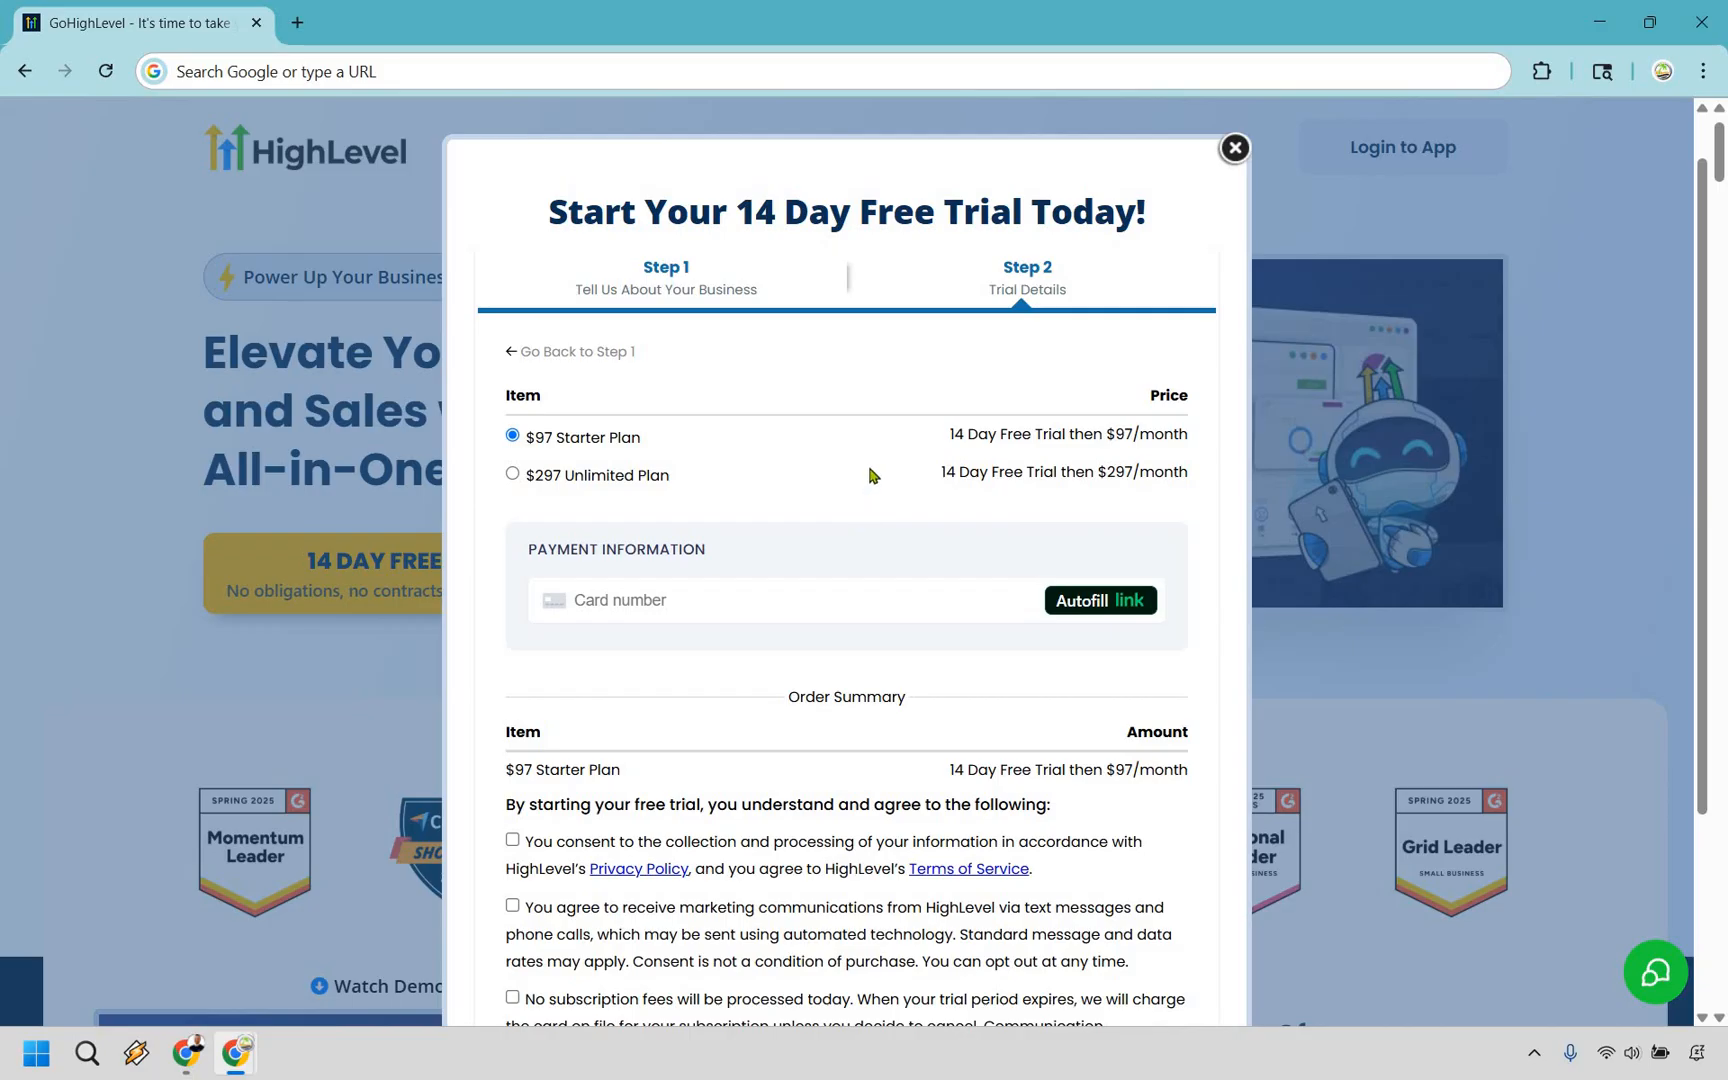
pyautogui.moveTo(554, 542)
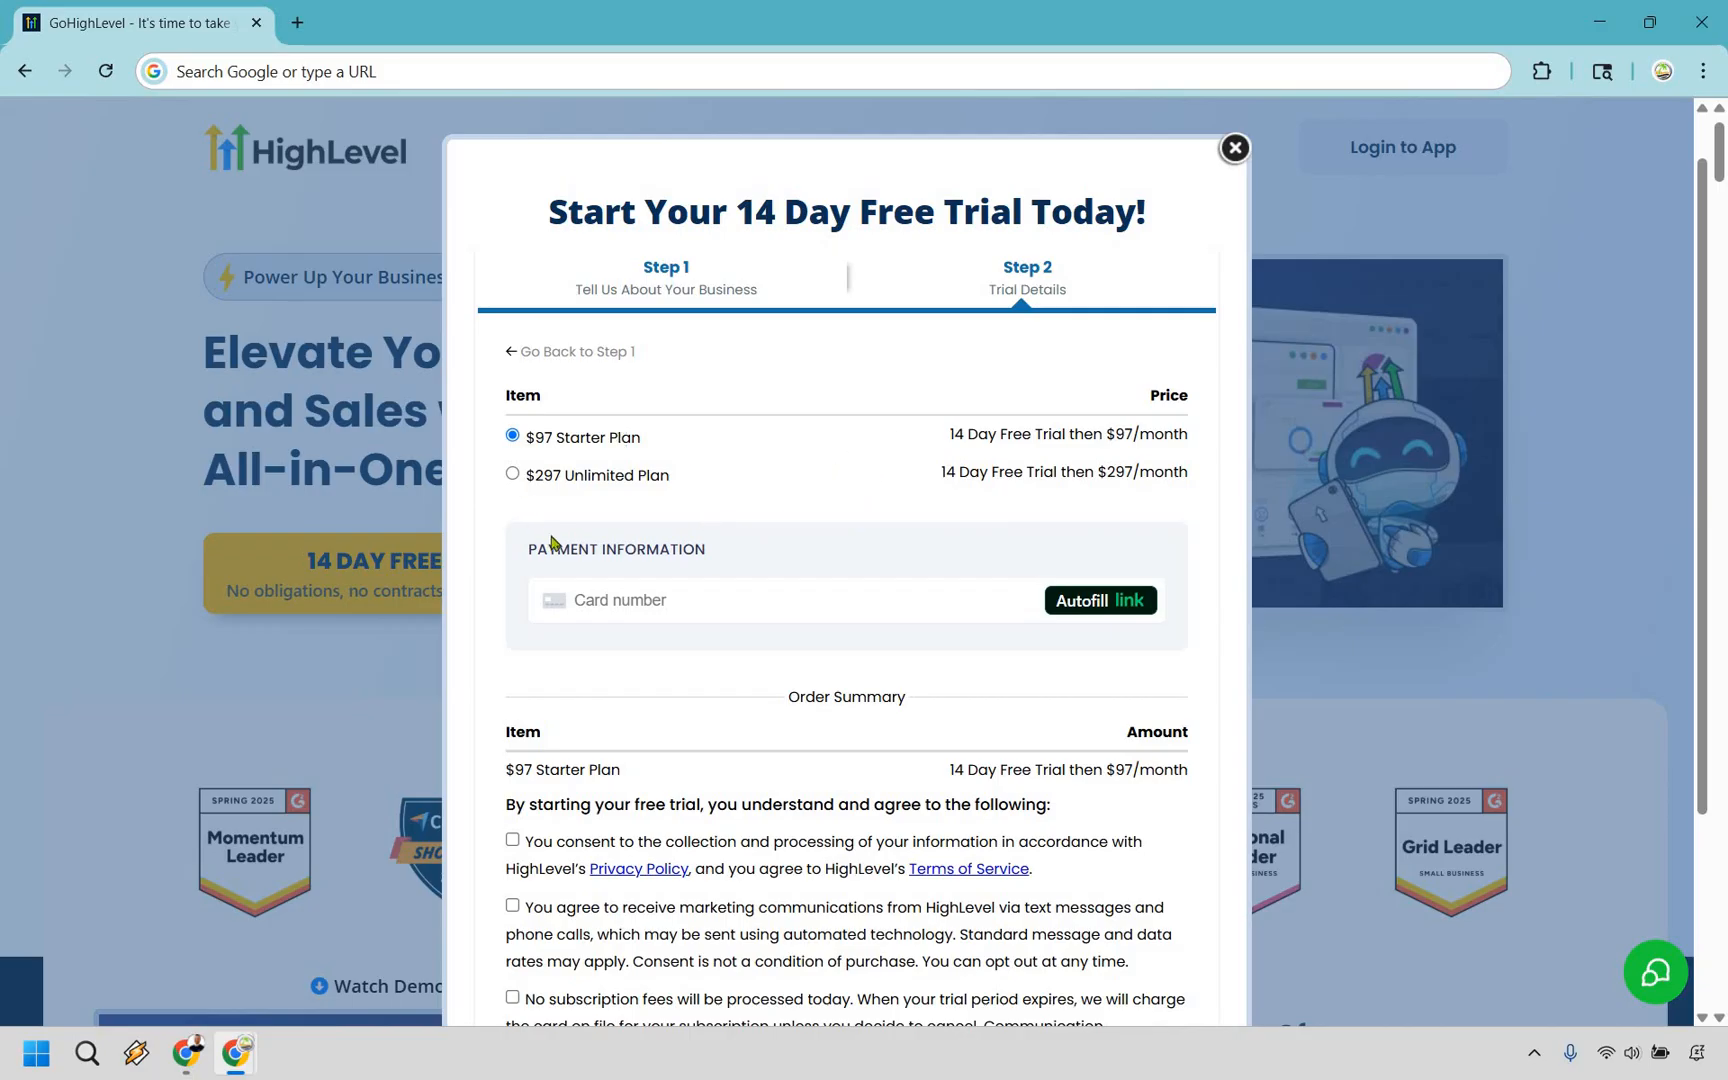
pyautogui.moveTo(494, 442)
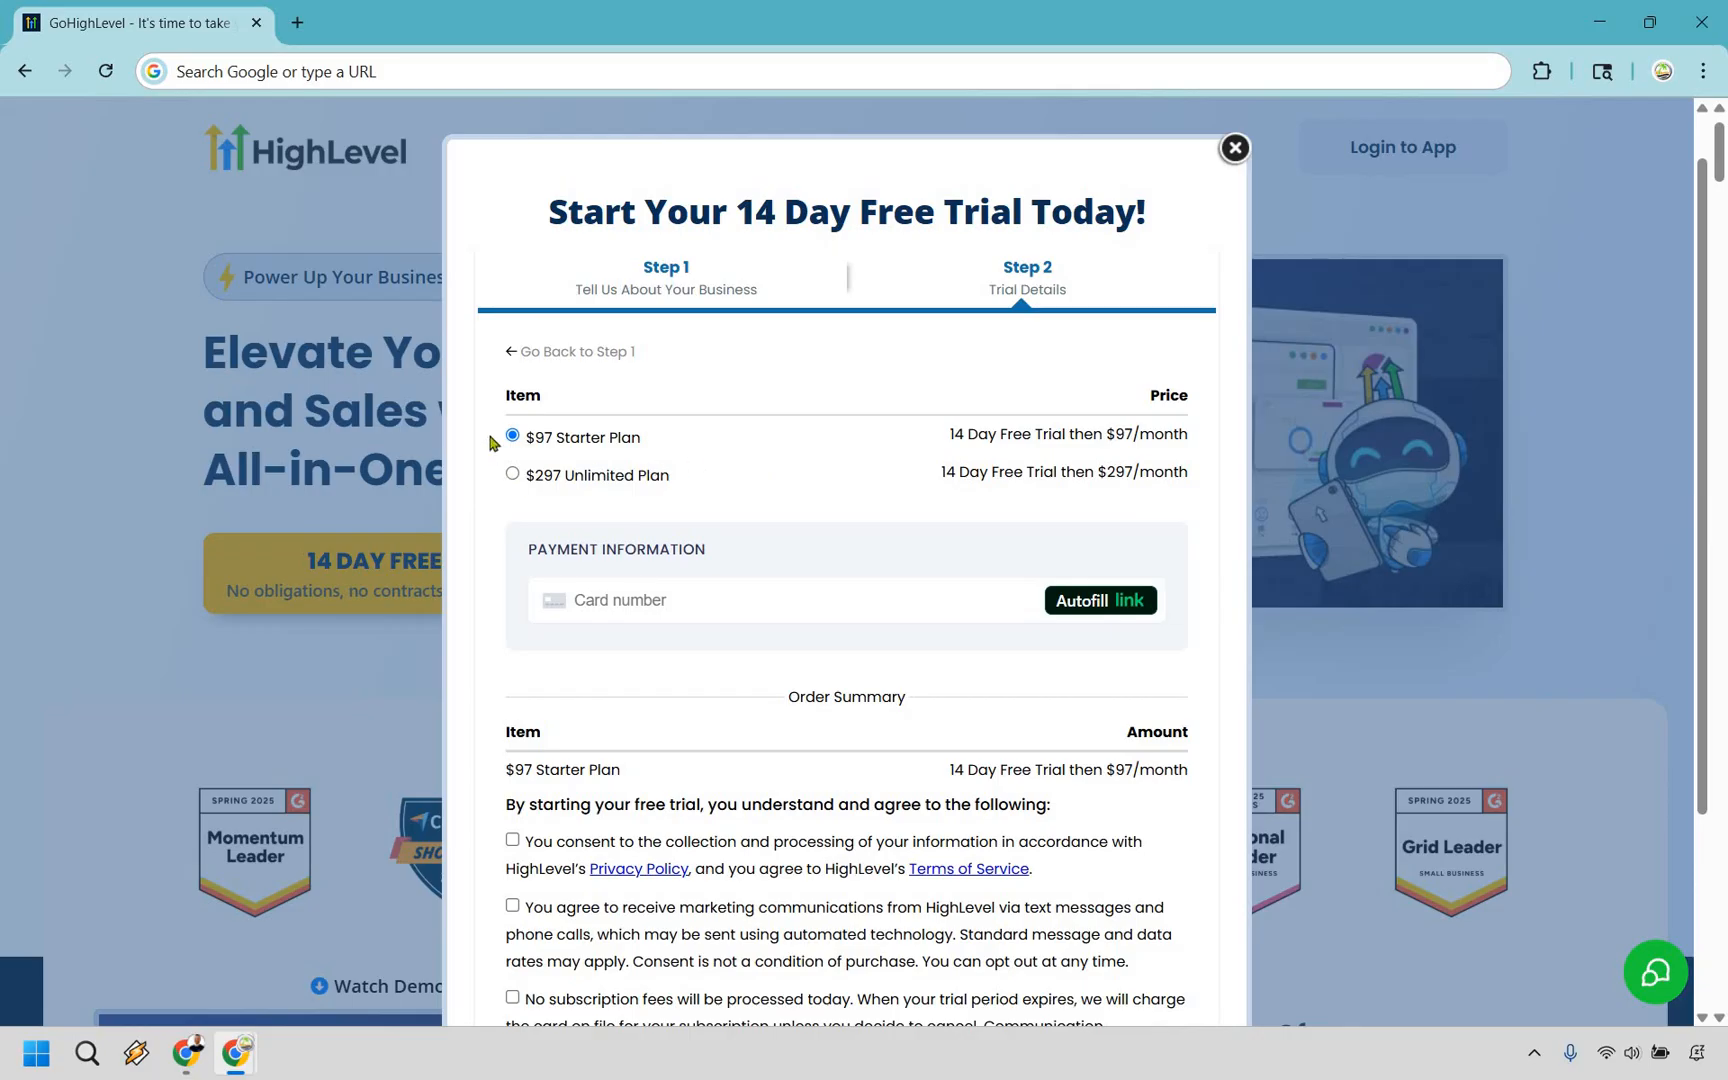
pyautogui.moveTo(622, 436)
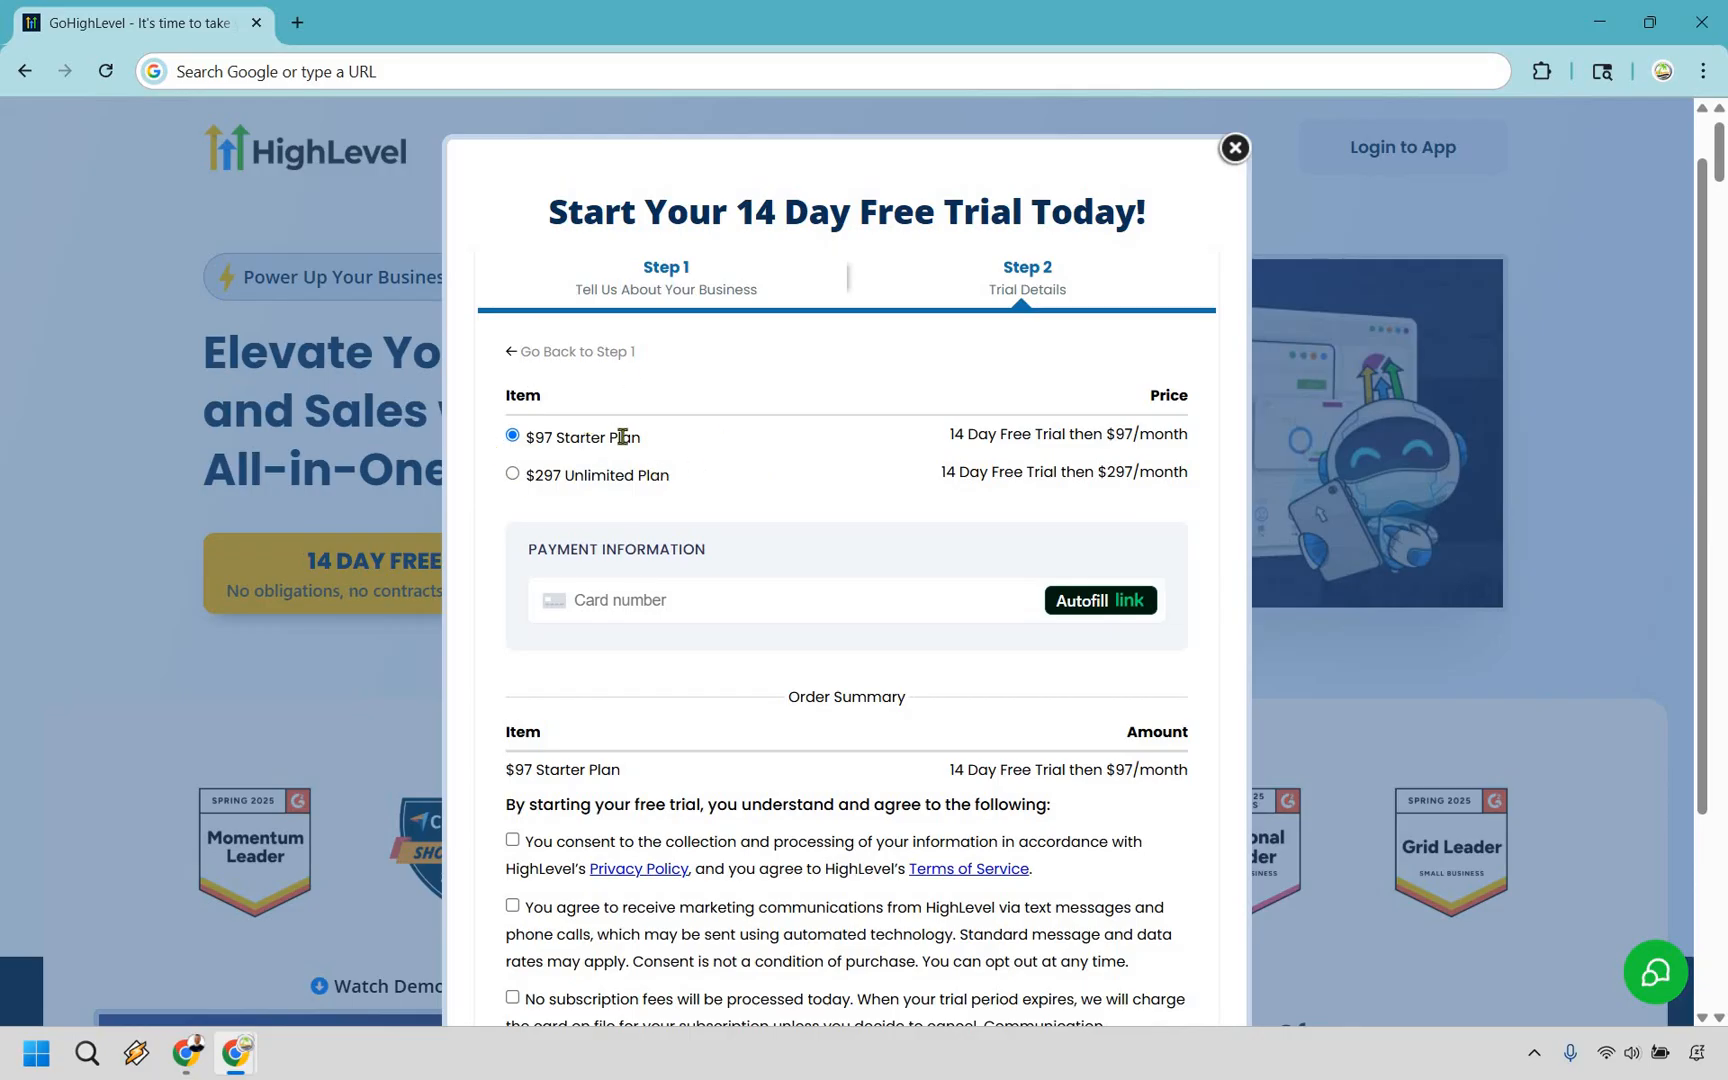
# Choose the $297 Unlimited Plan so the order summary lists it.
pyautogui.click(512, 474)
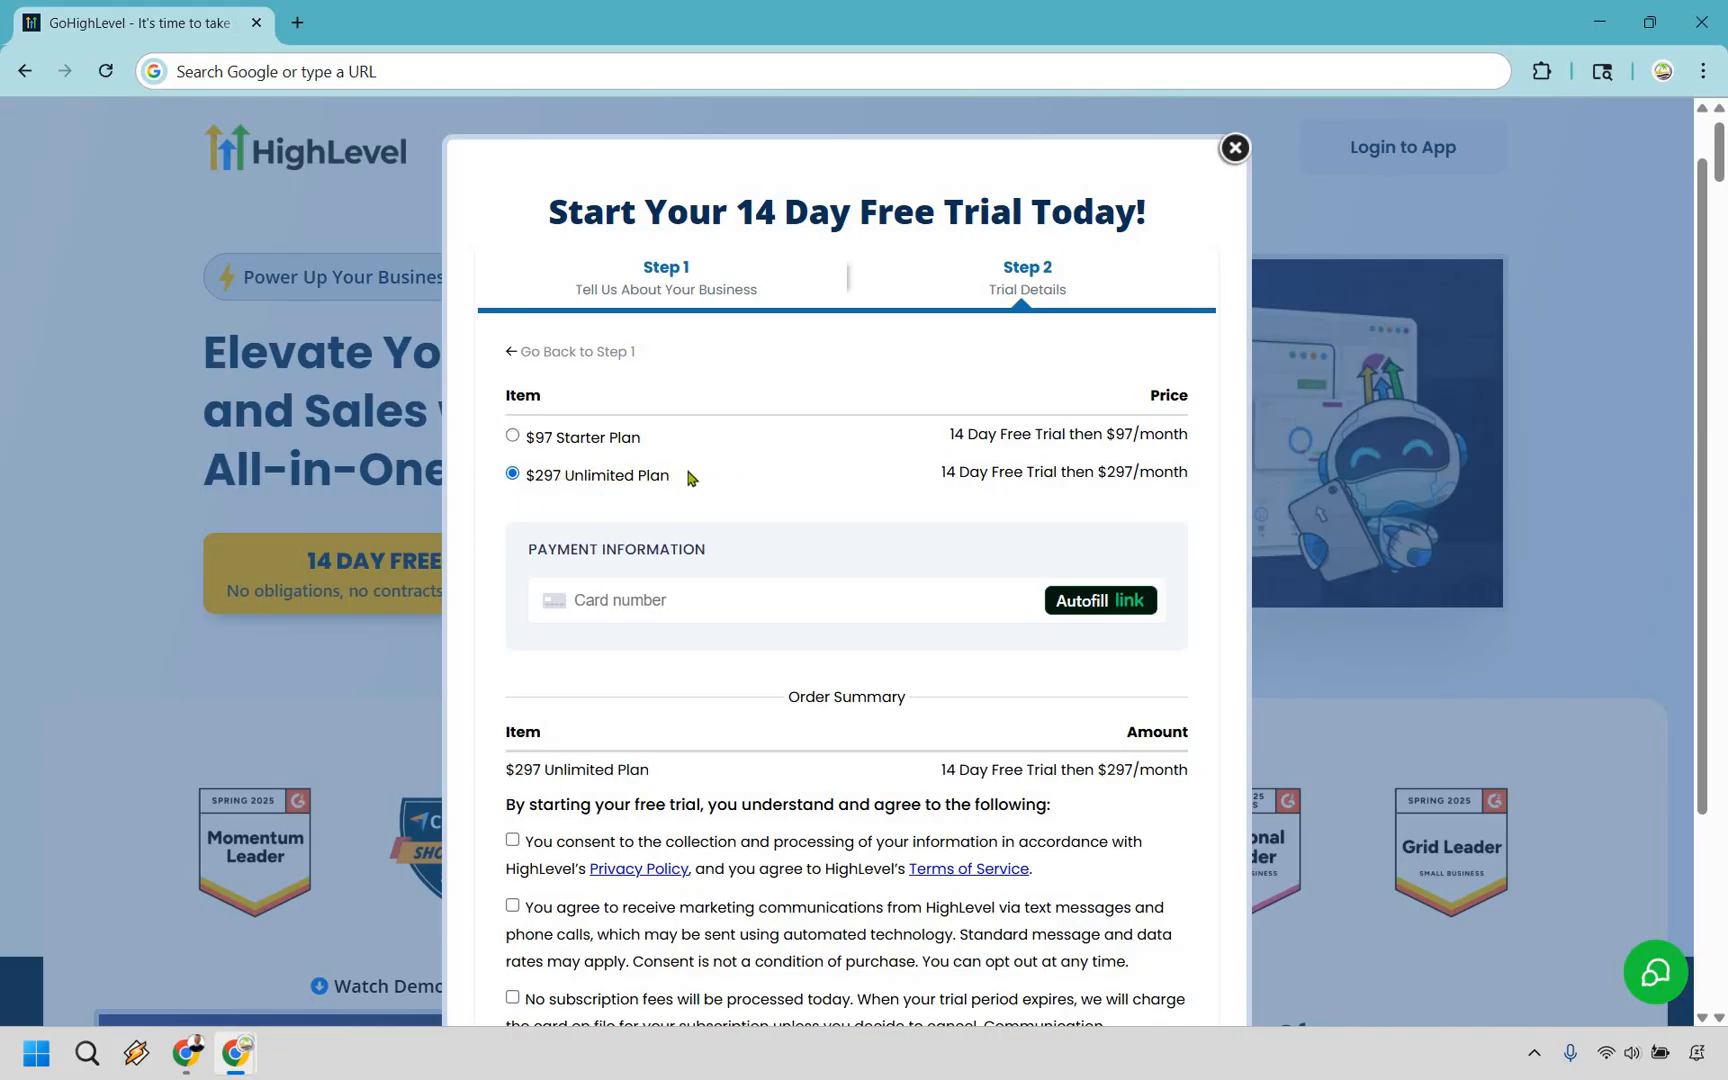
pyautogui.doubleClick(640, 474)
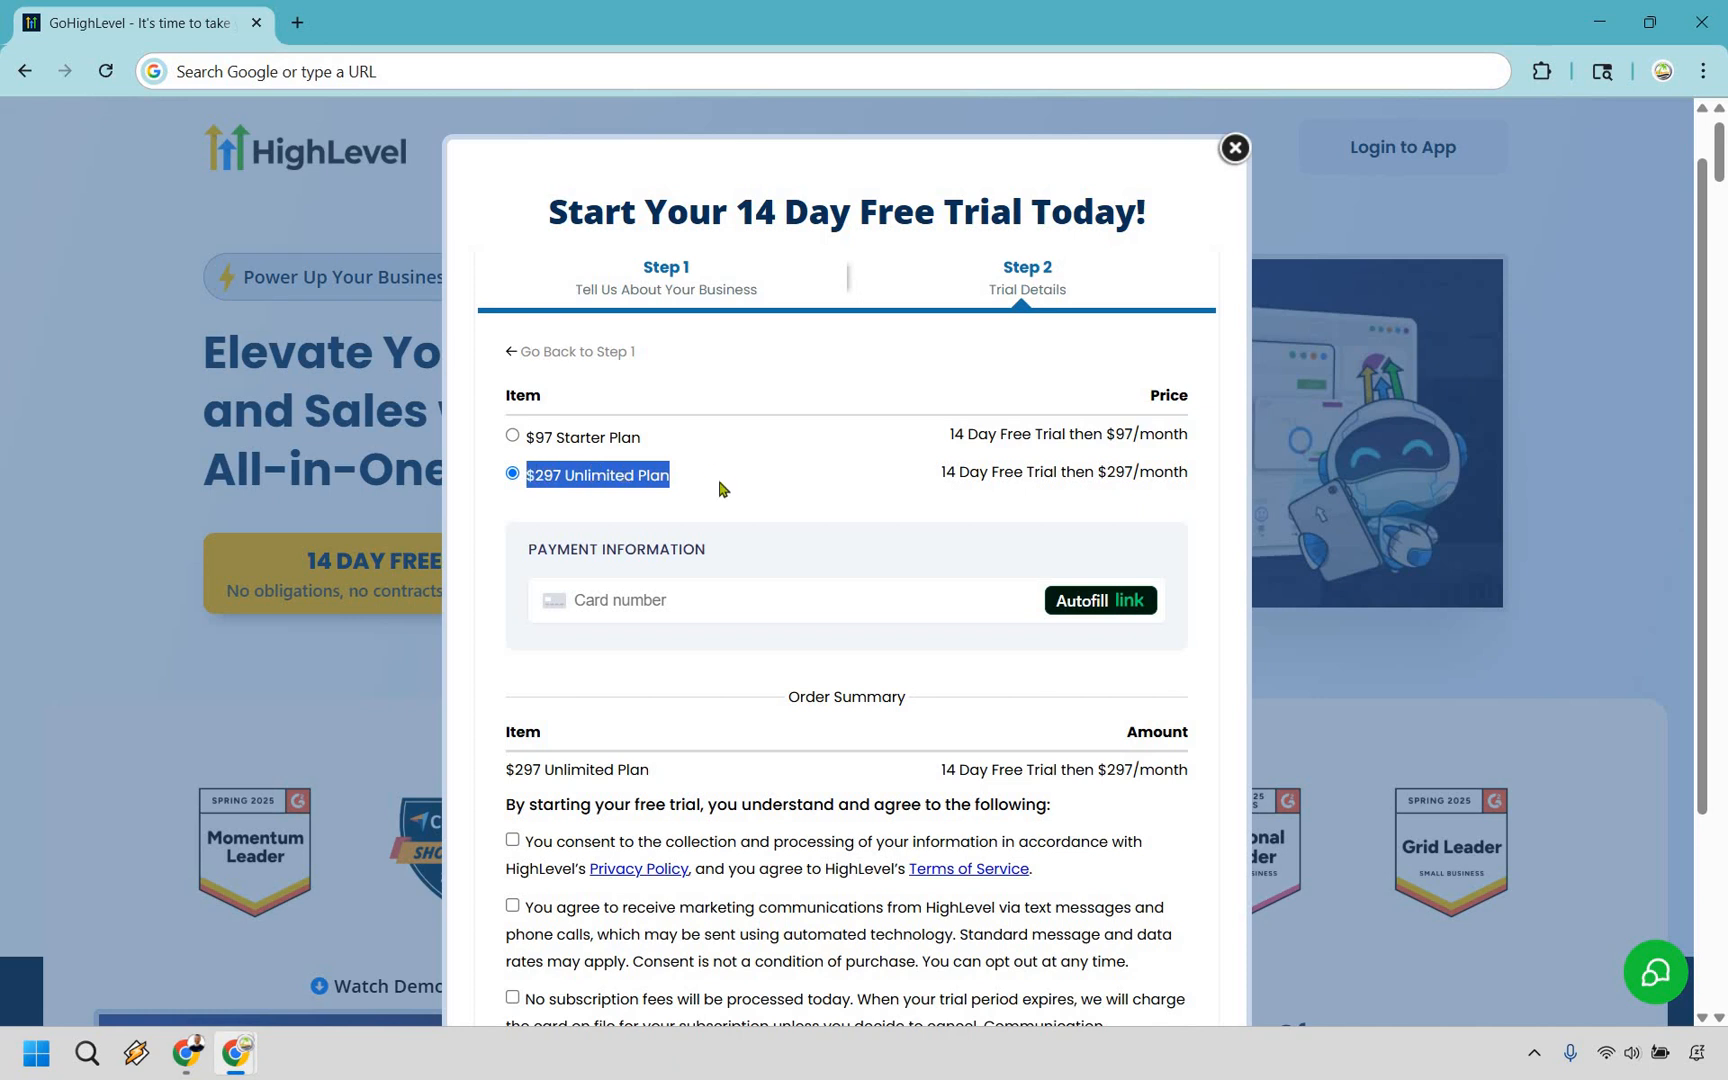
pyautogui.moveTo(706, 496)
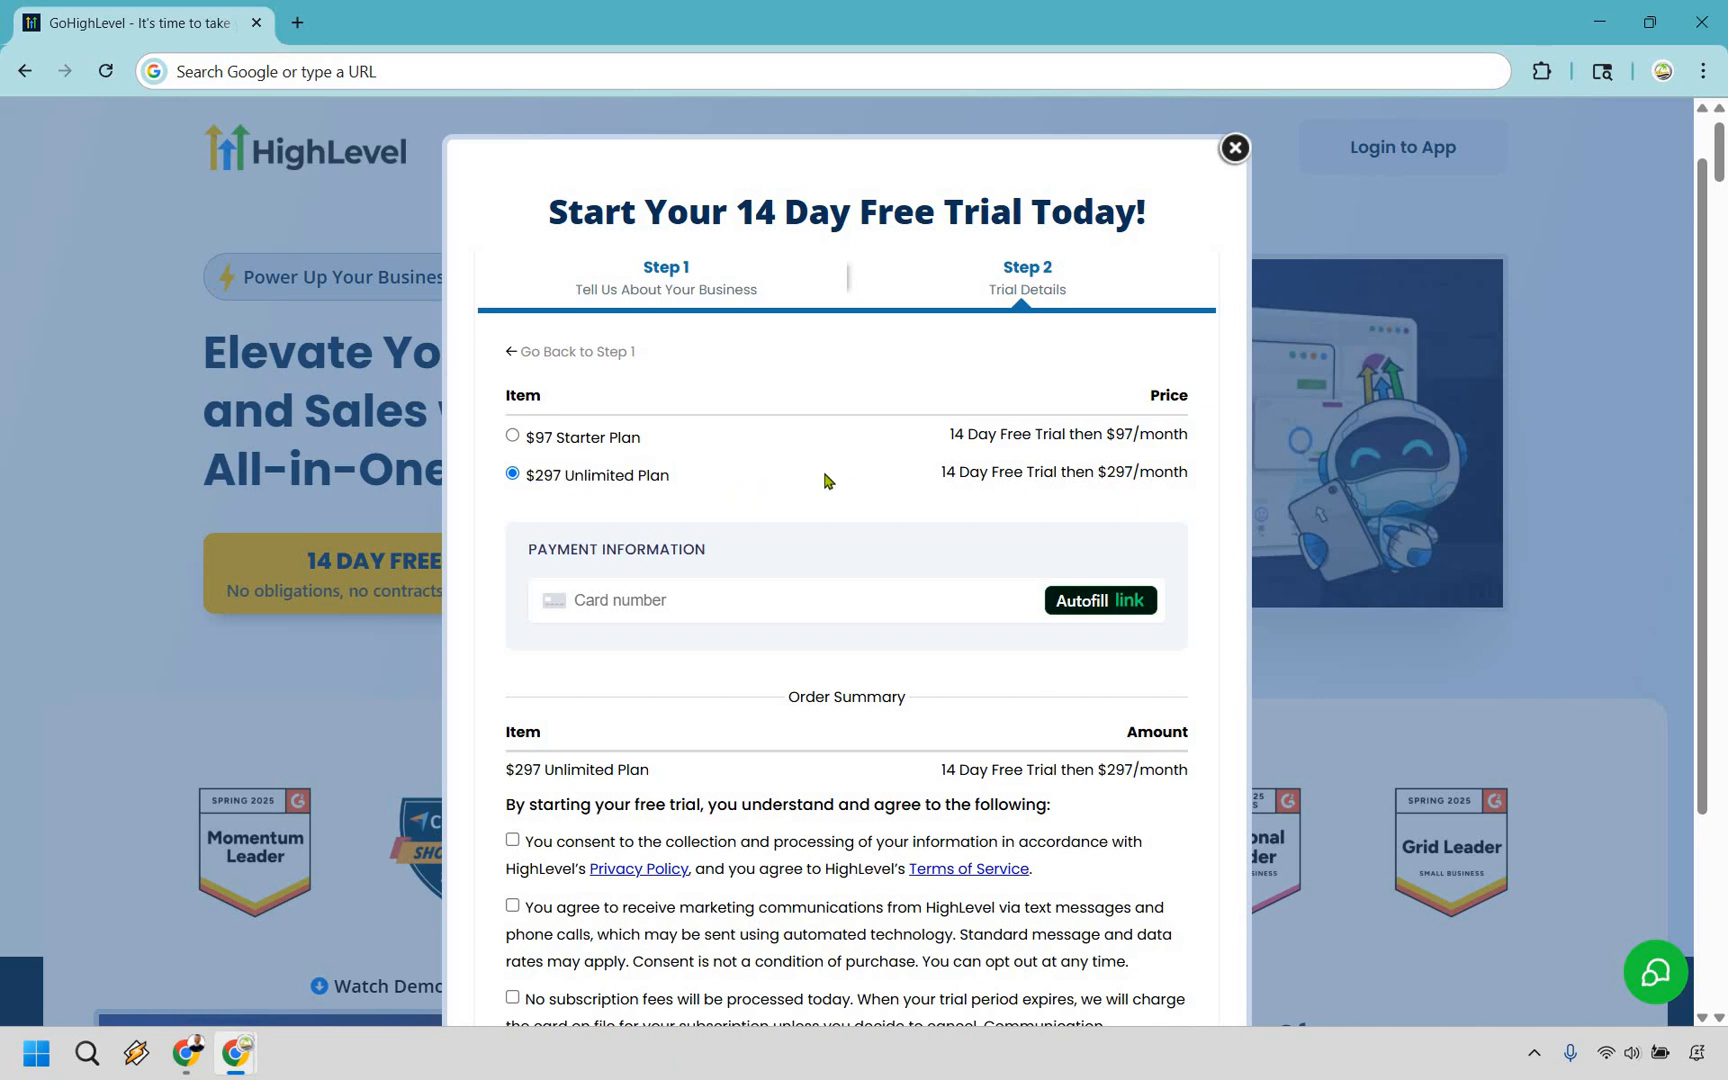
pyautogui.moveTo(896, 662)
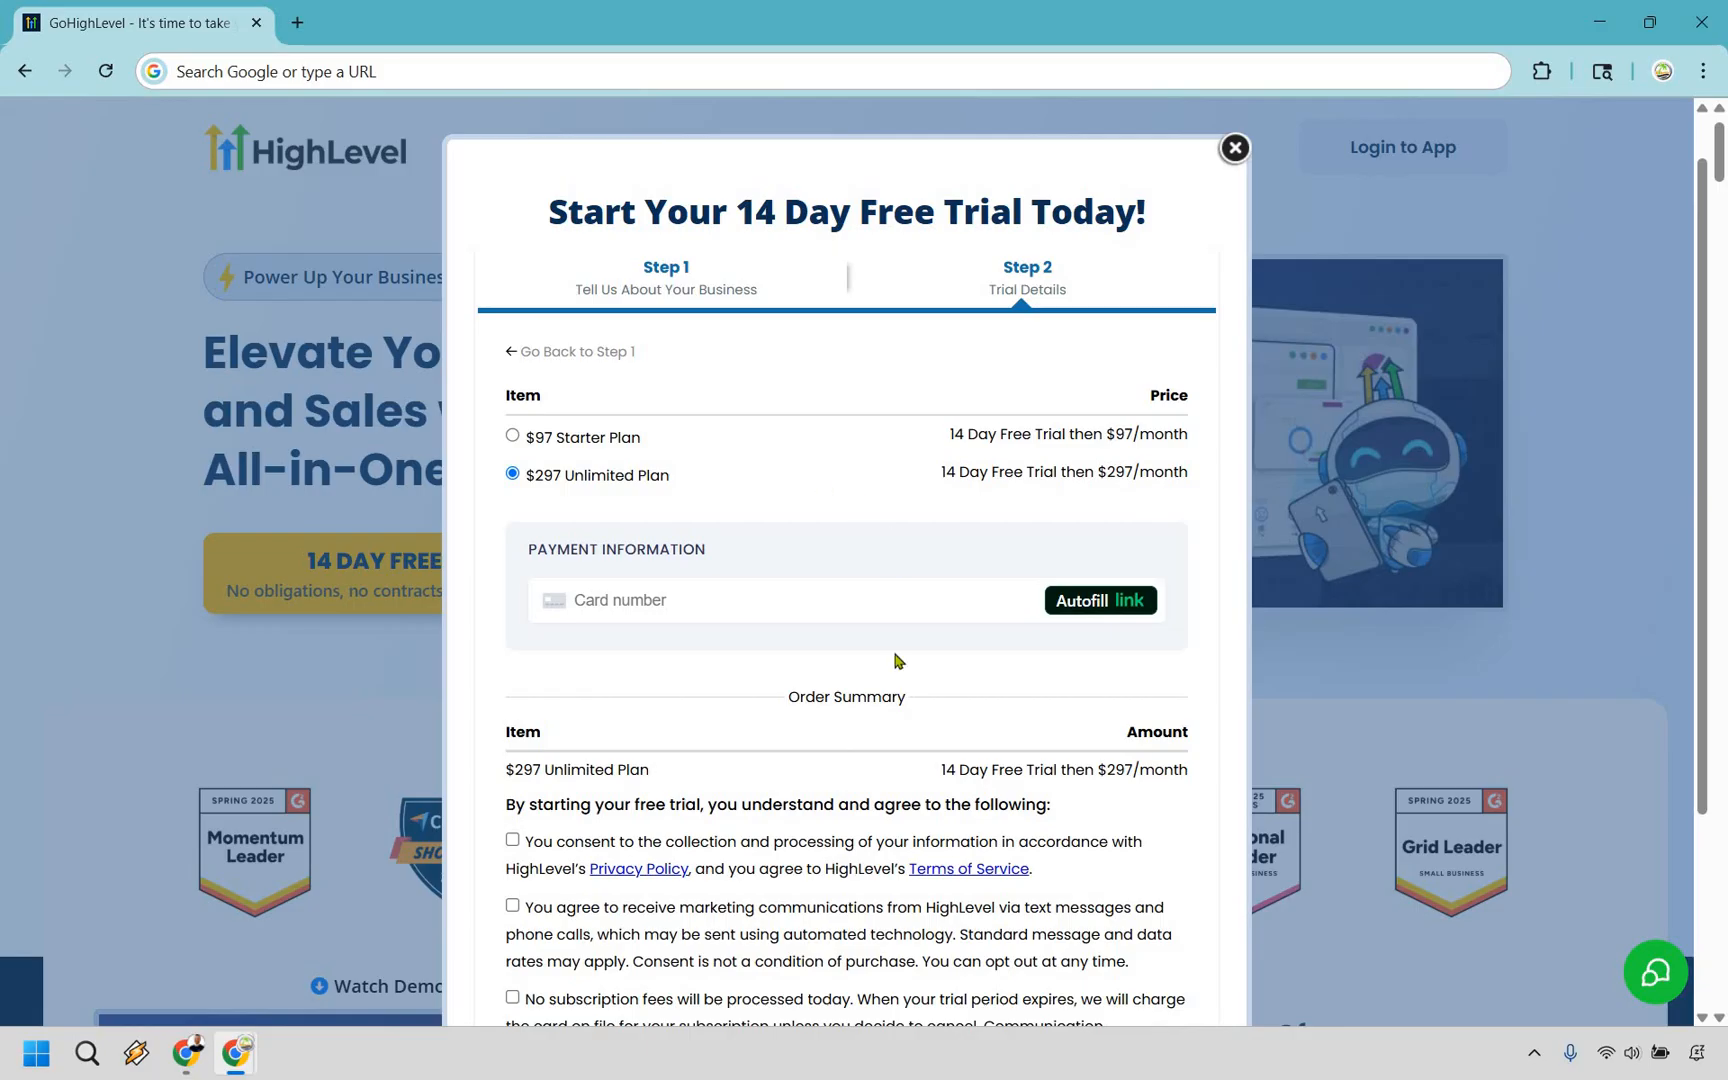
pyautogui.moveTo(830, 400)
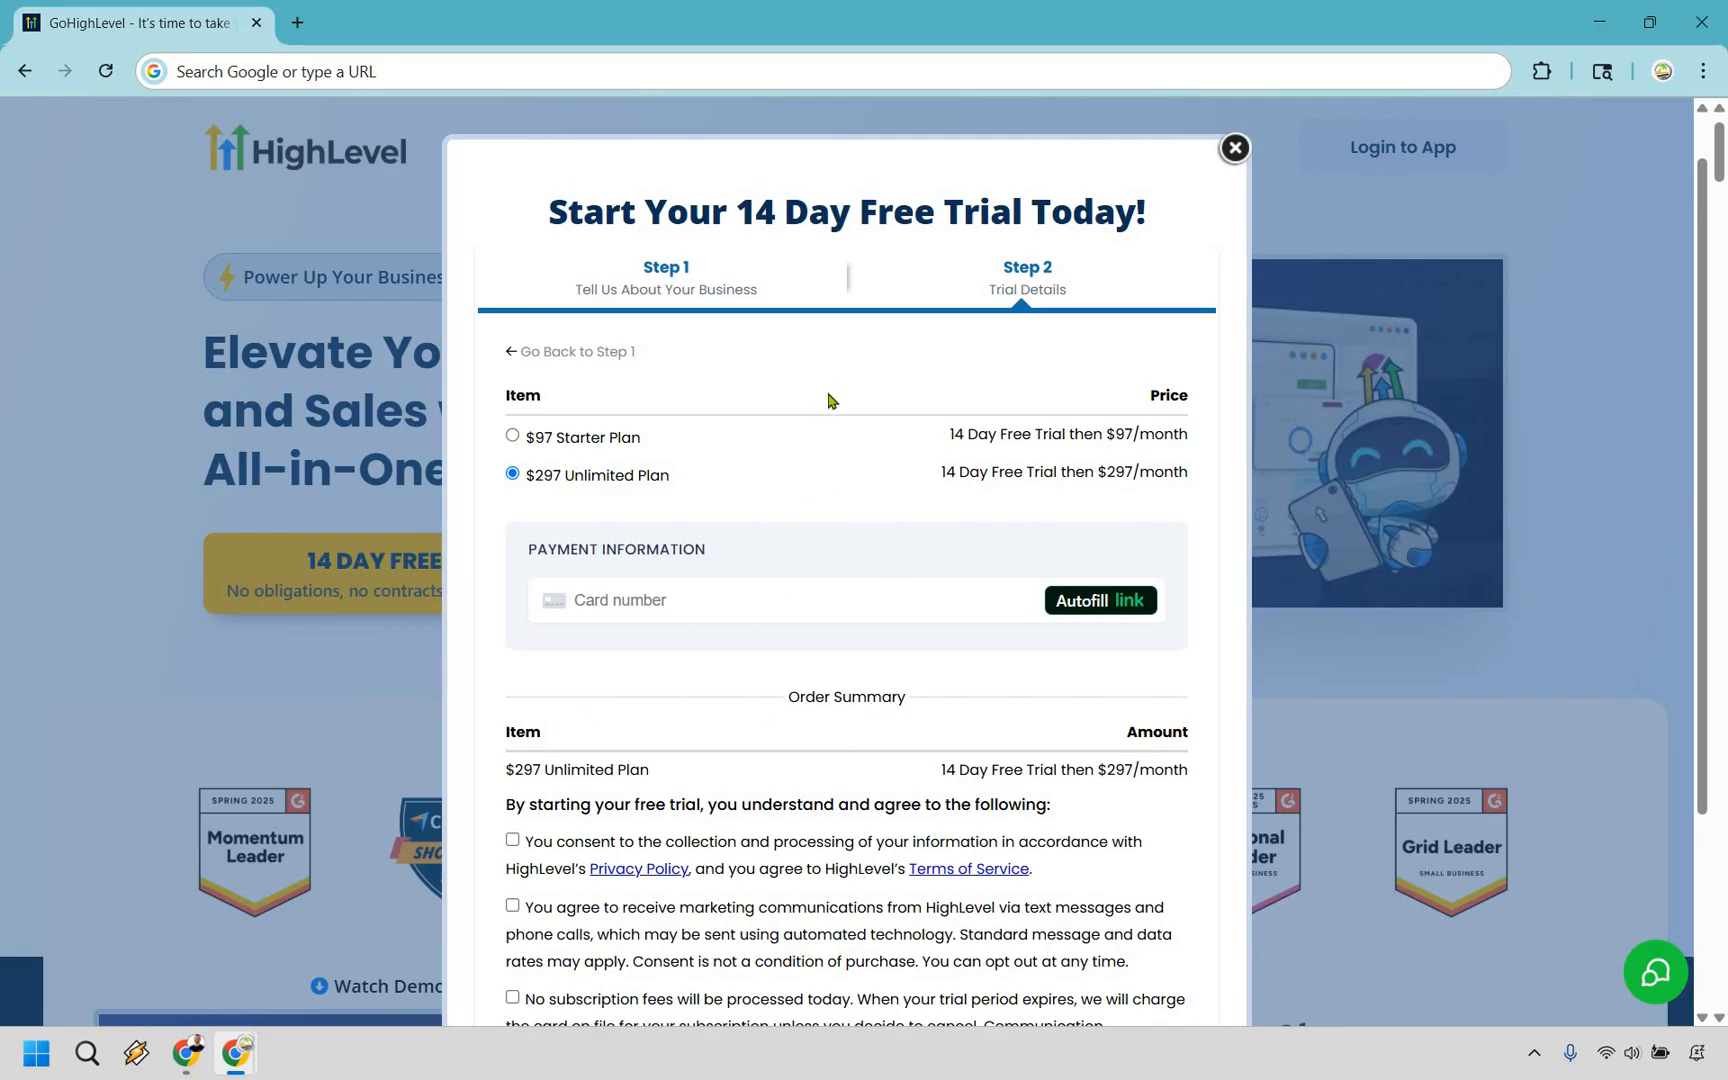
pyautogui.scroll(-3)
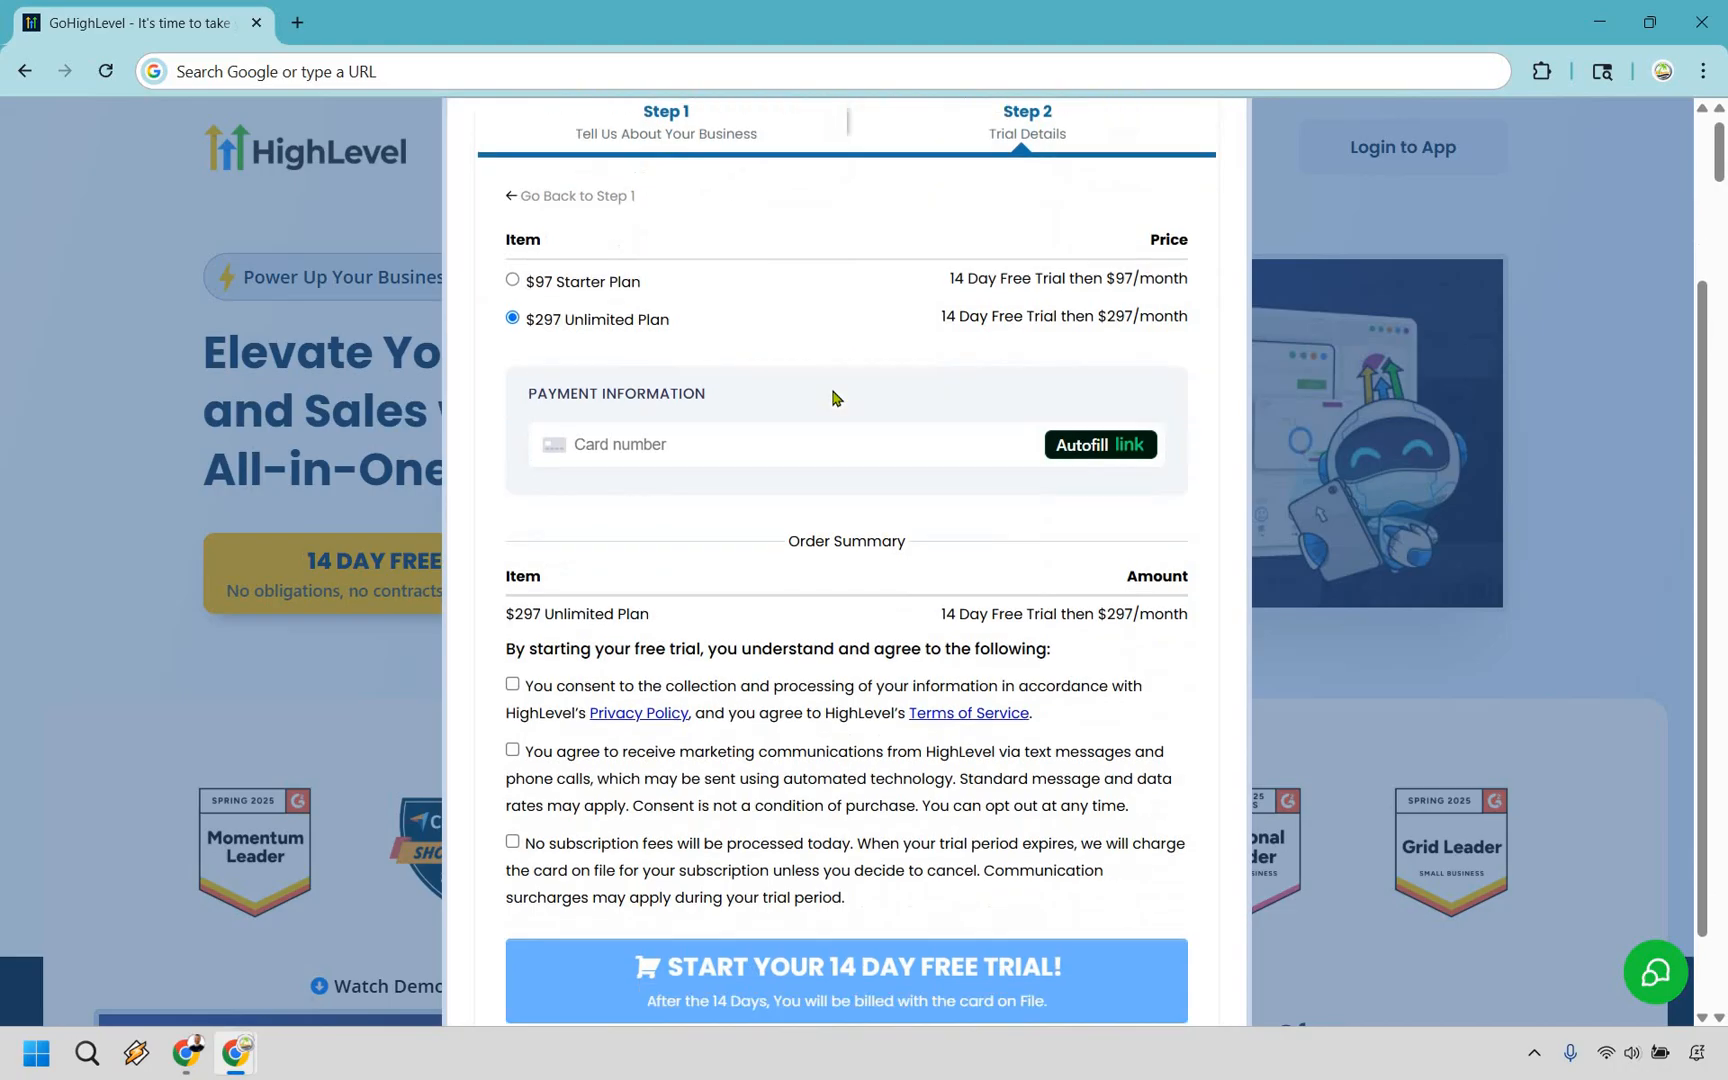
pyautogui.scroll(-3)
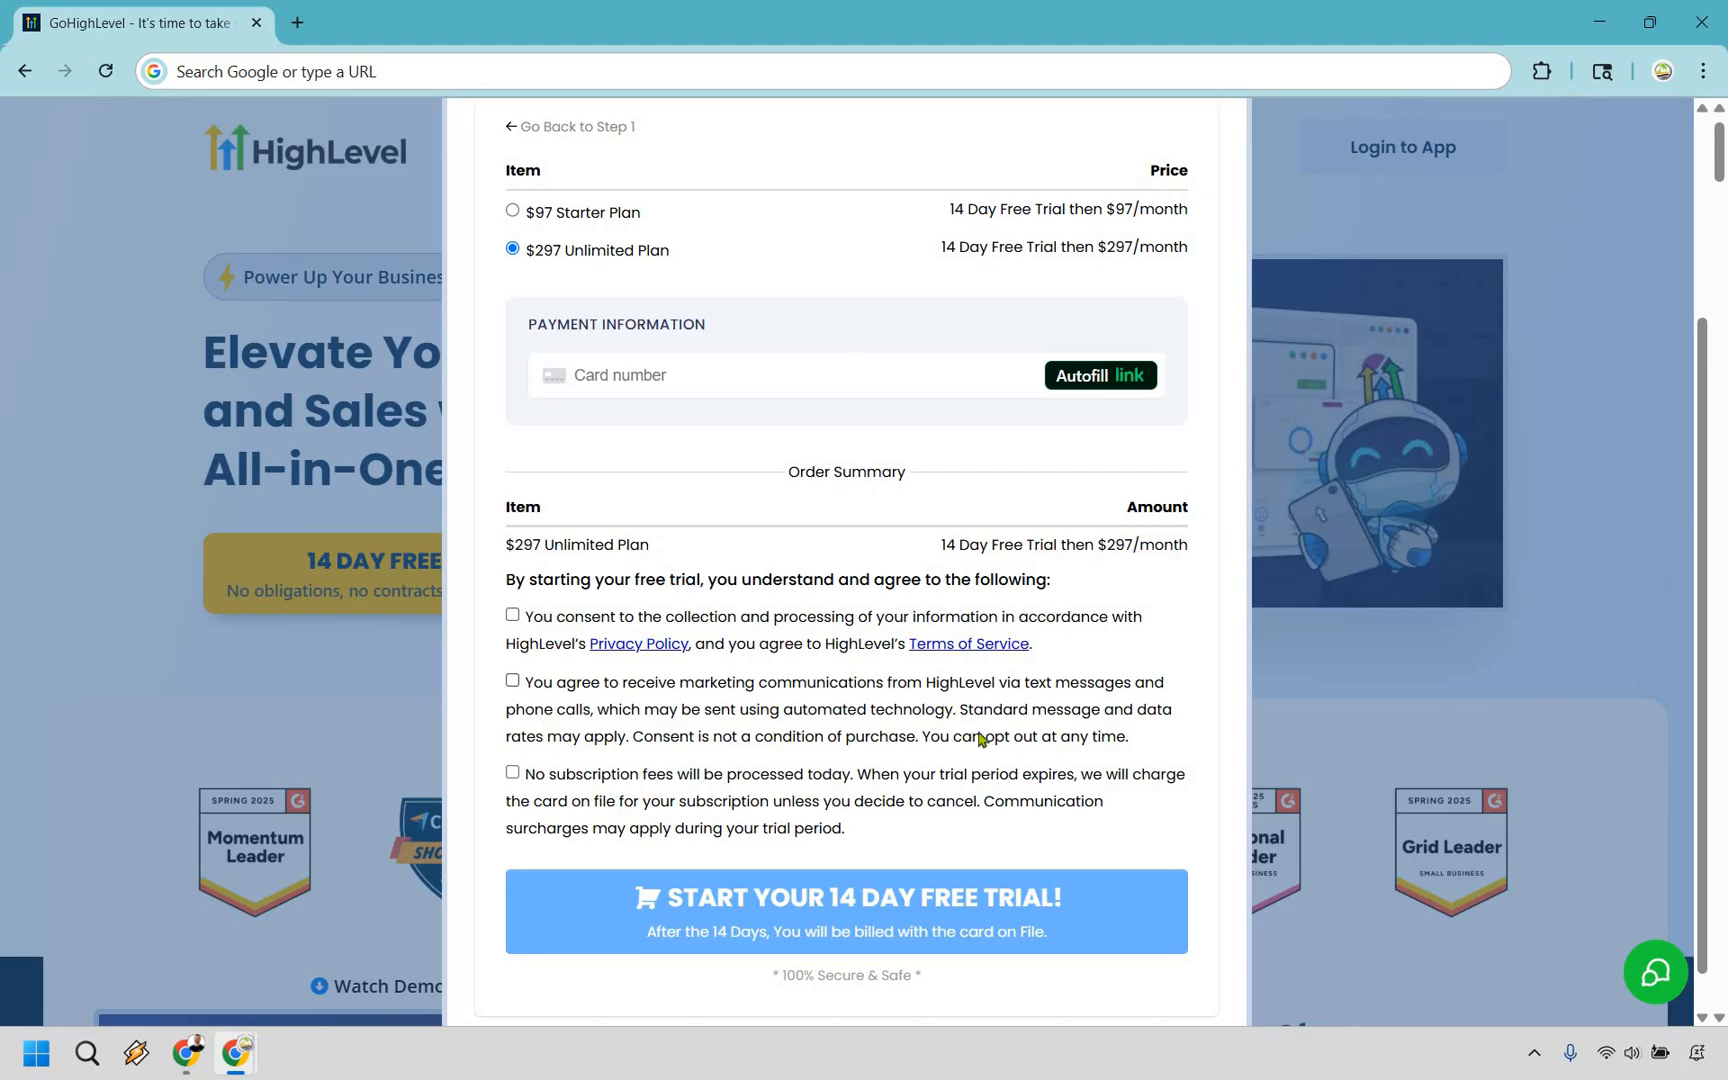
pyautogui.moveTo(1140, 916)
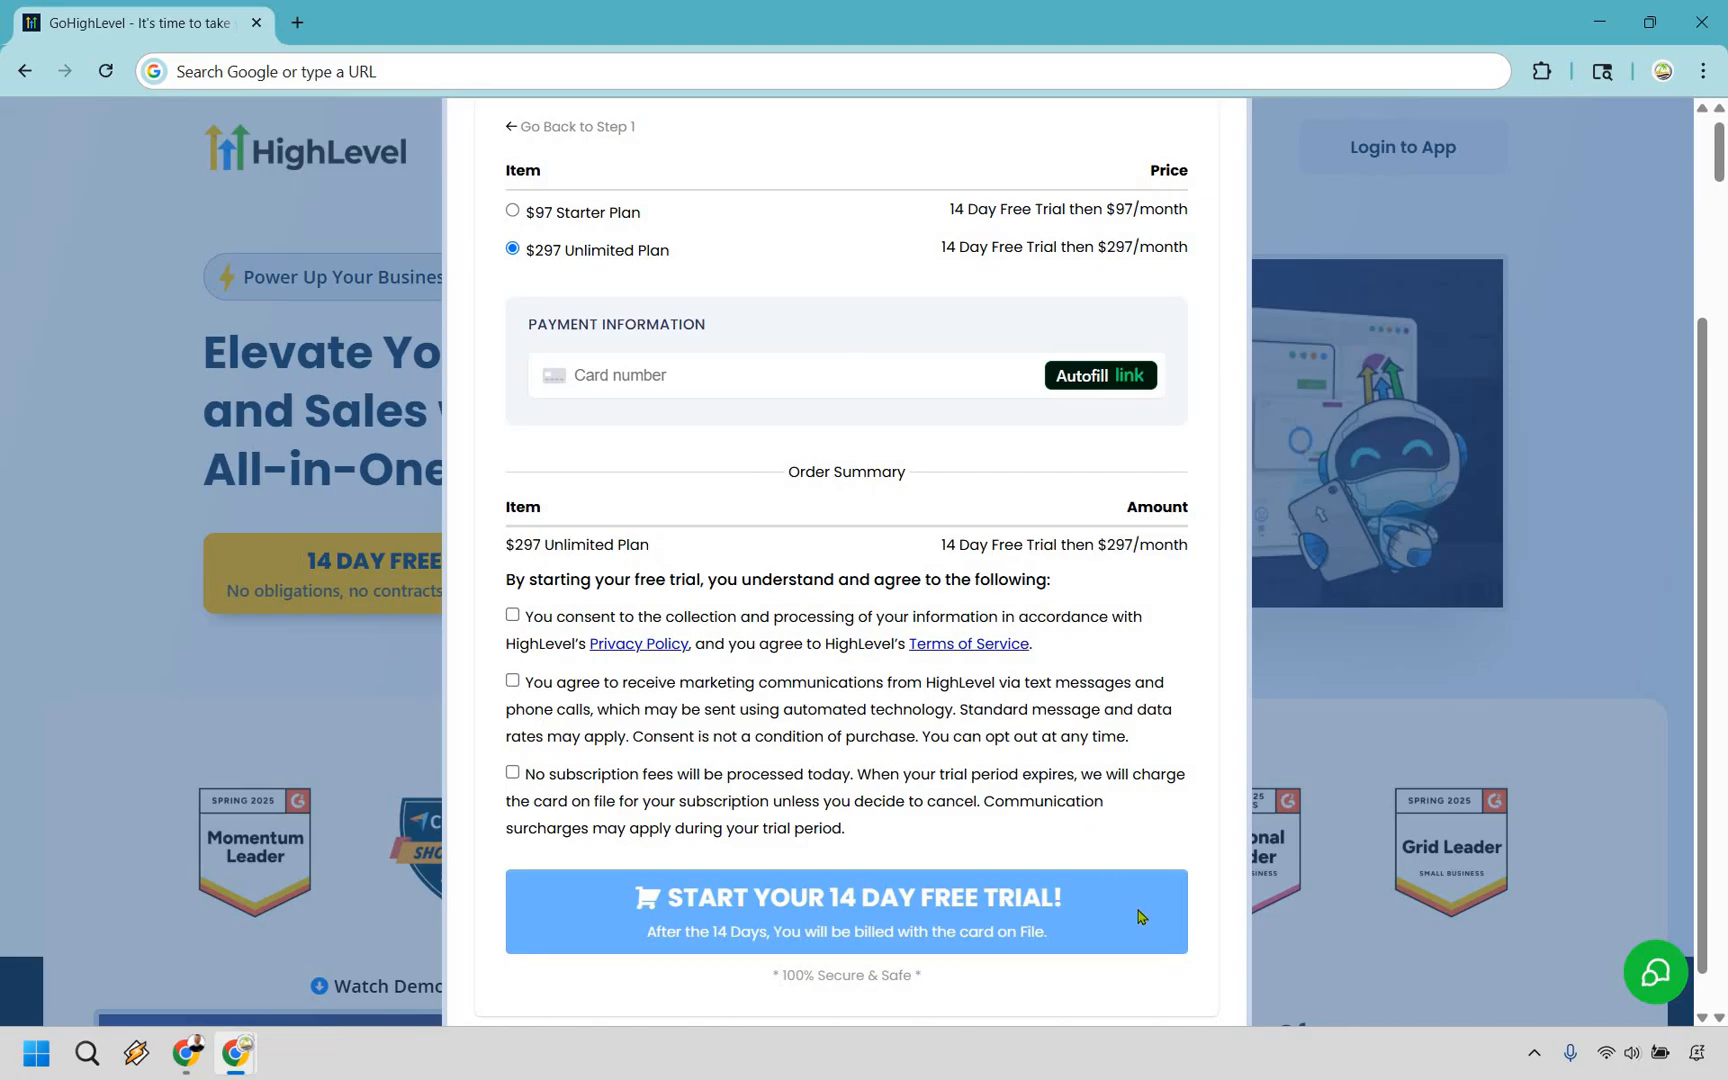